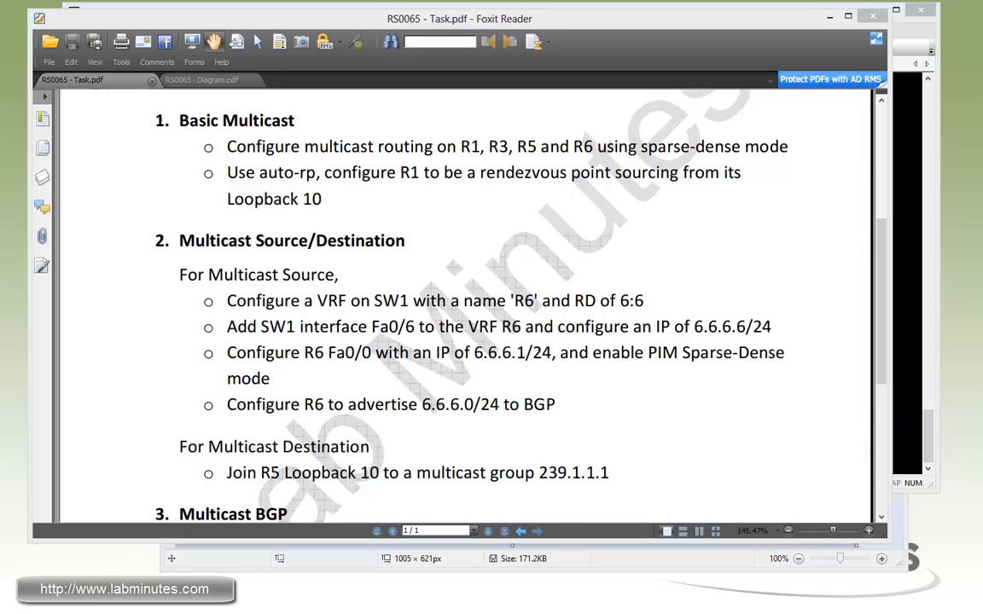
# Step: Scroll the Task.pdf down to section 3, Multicast BGP, and its Local Preference task
pyautogui.scroll(-3)
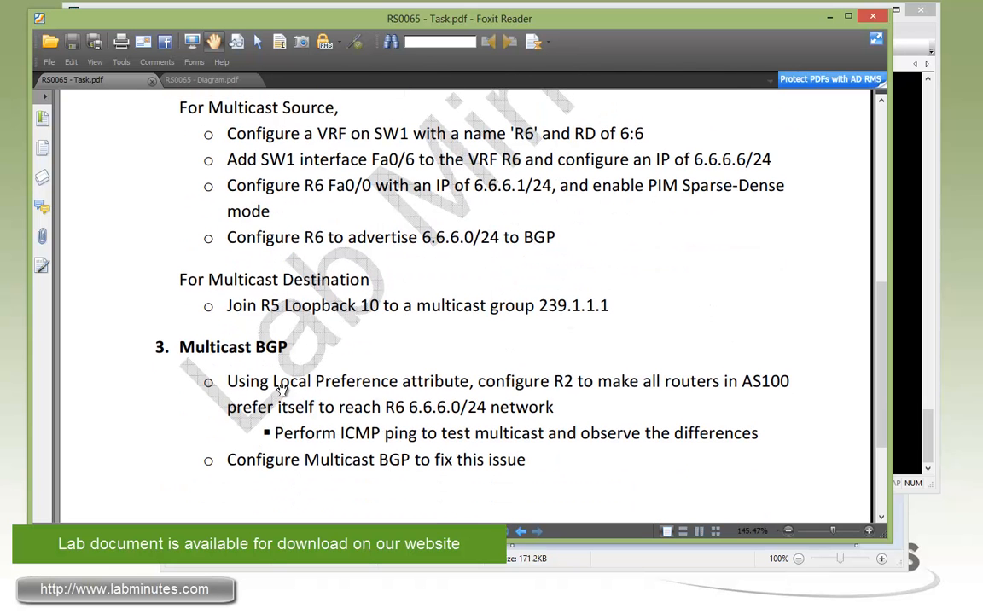
pyautogui.moveTo(550, 405)
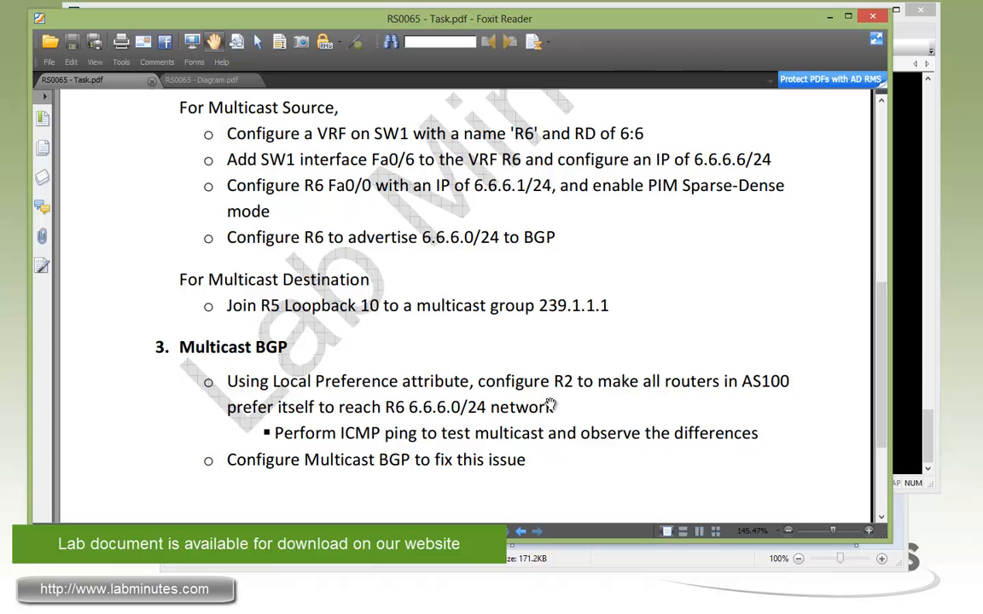
pyautogui.moveTo(707, 398)
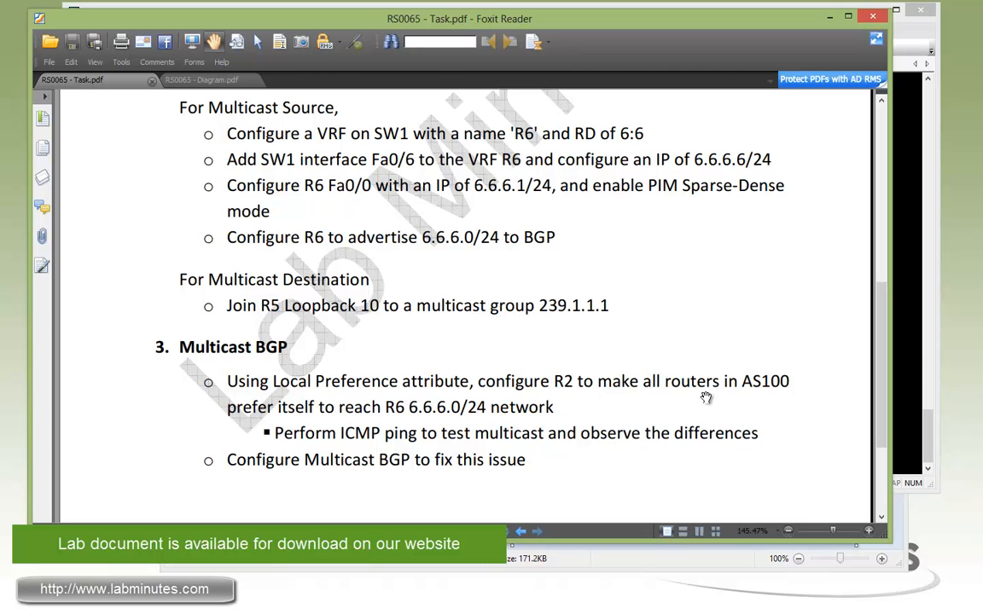
pyautogui.moveTo(437, 420)
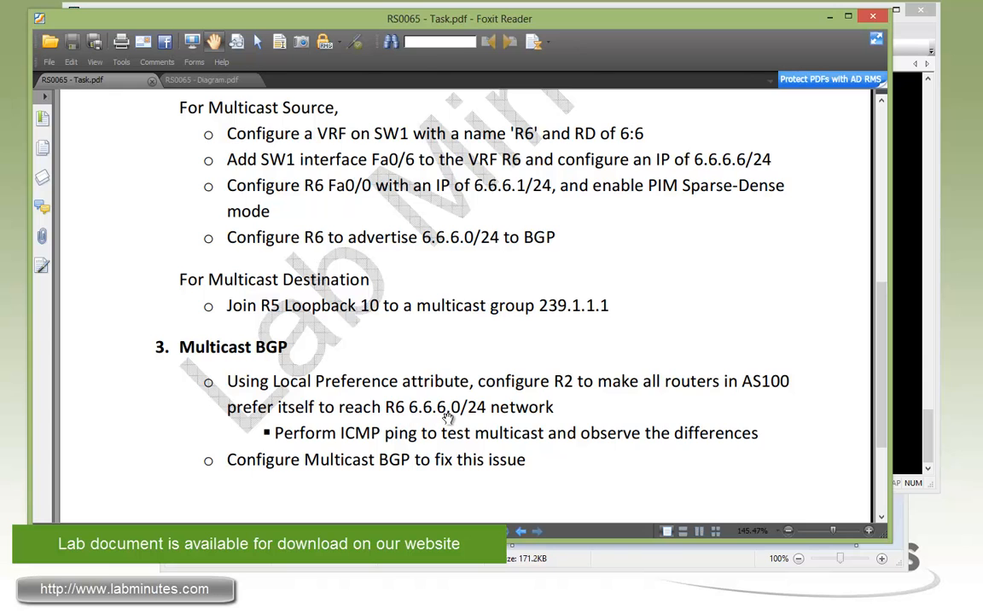
pyautogui.moveTo(478, 420)
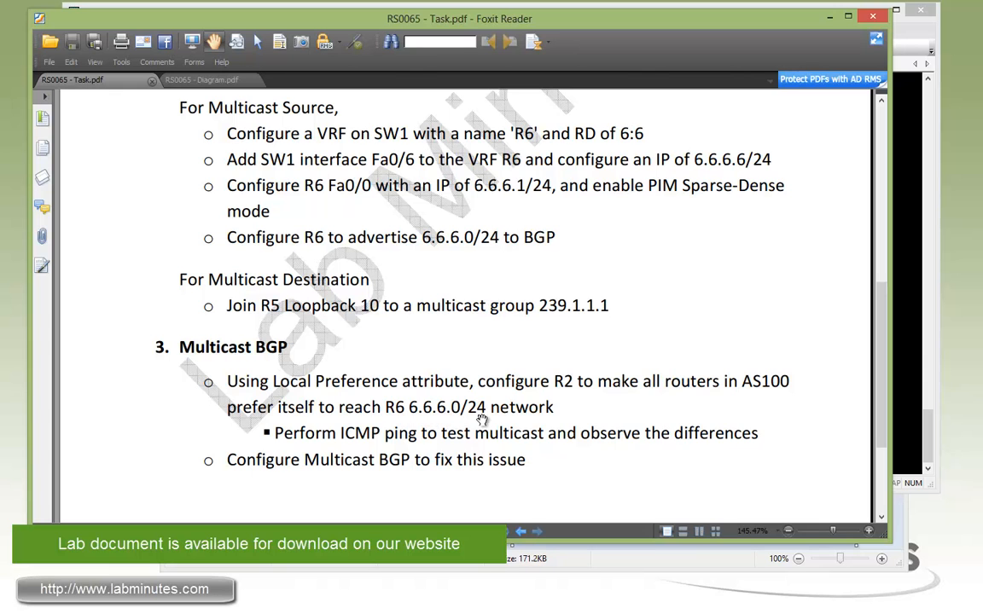
pyautogui.moveTo(573, 406)
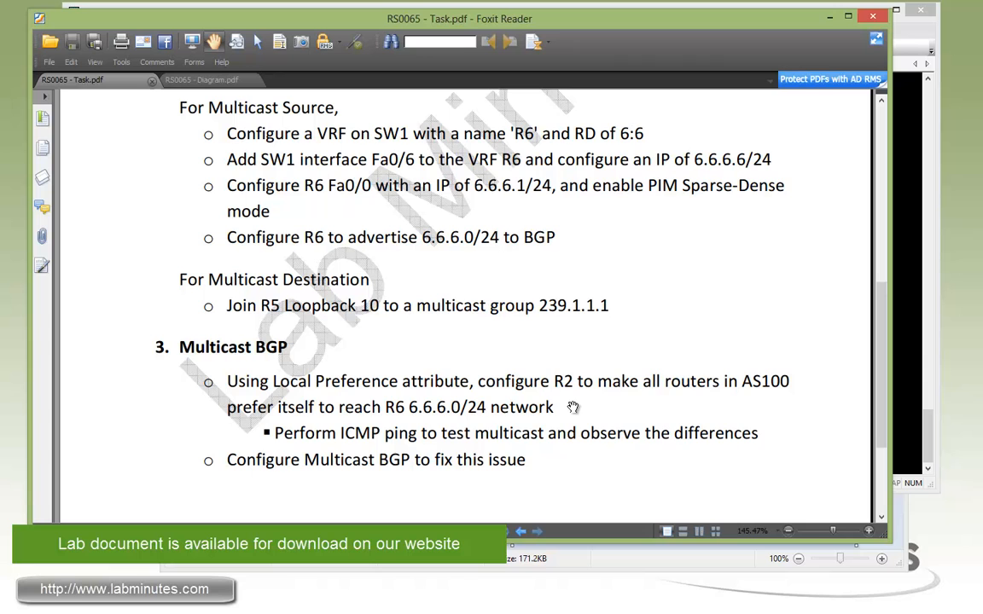
pyautogui.moveTo(402, 401)
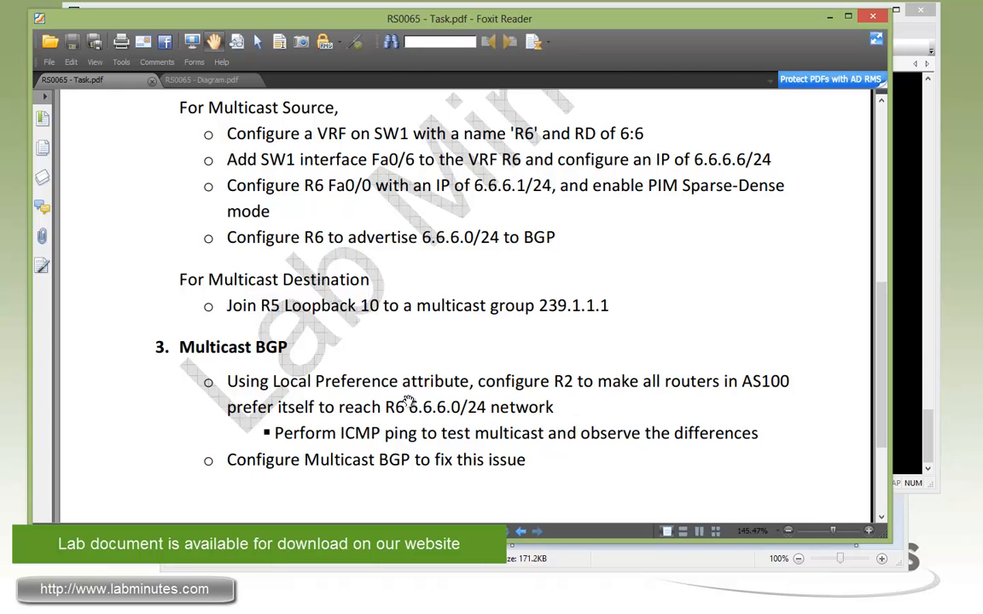
pyautogui.moveTo(567, 439)
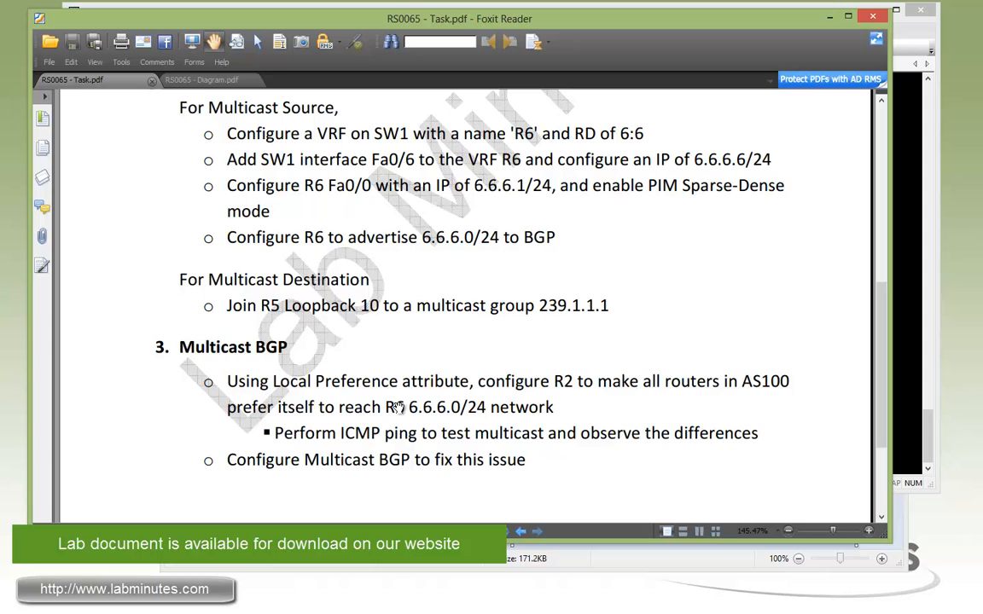
pyautogui.moveTo(380, 481)
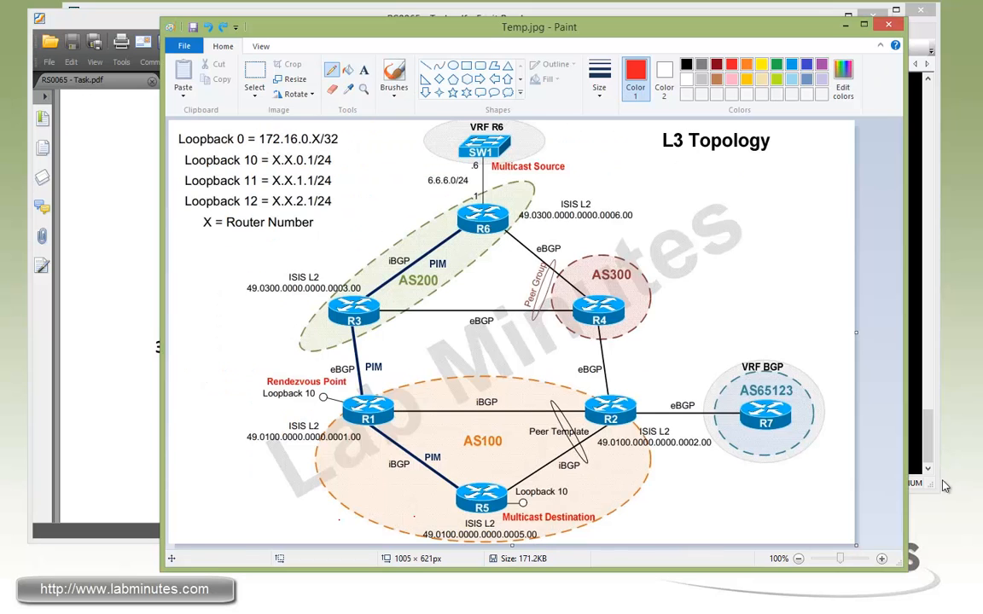
pyautogui.moveTo(440, 218)
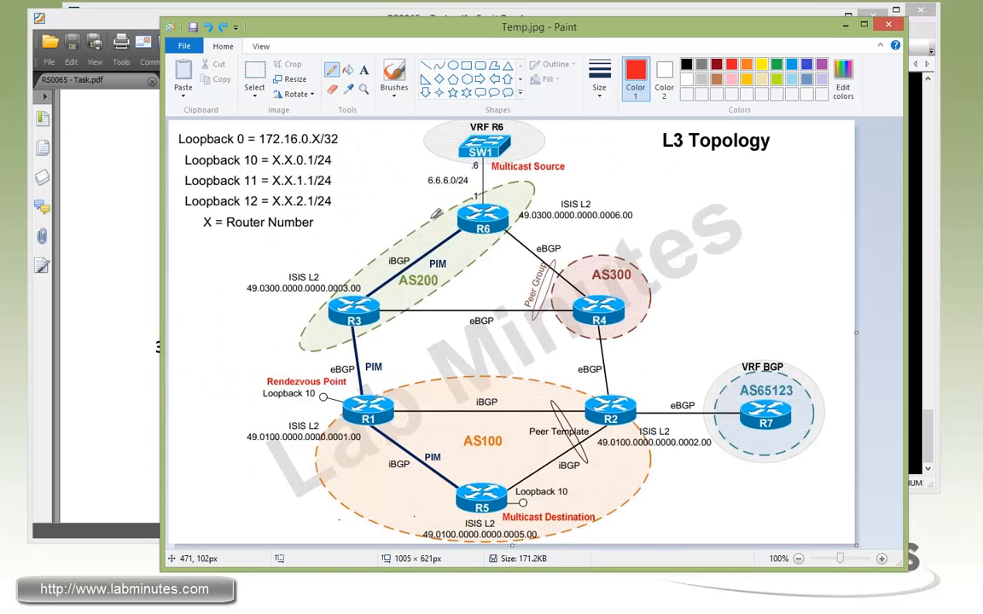
pyautogui.moveTo(432, 403)
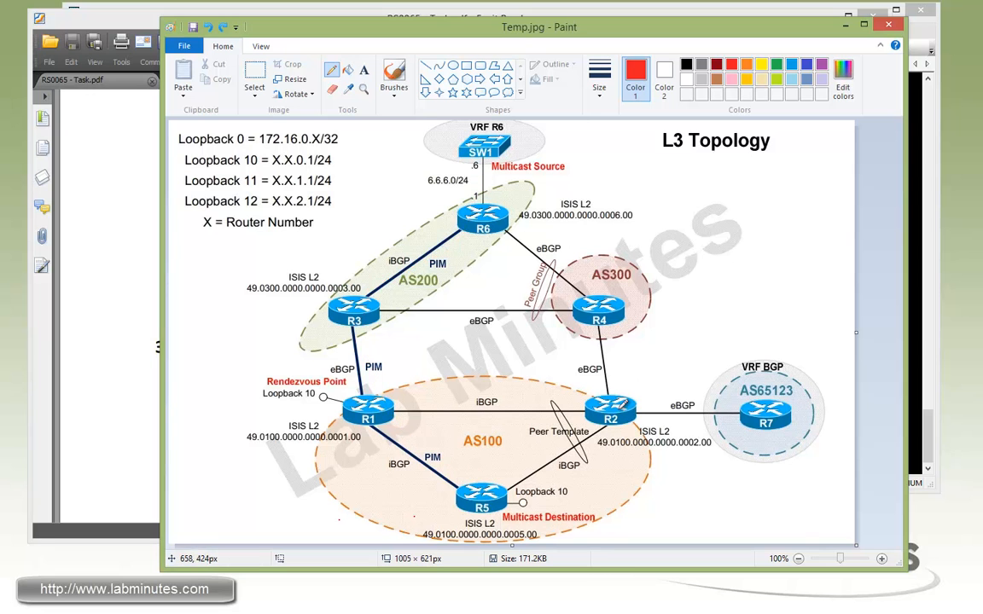
pyautogui.moveTo(606, 384)
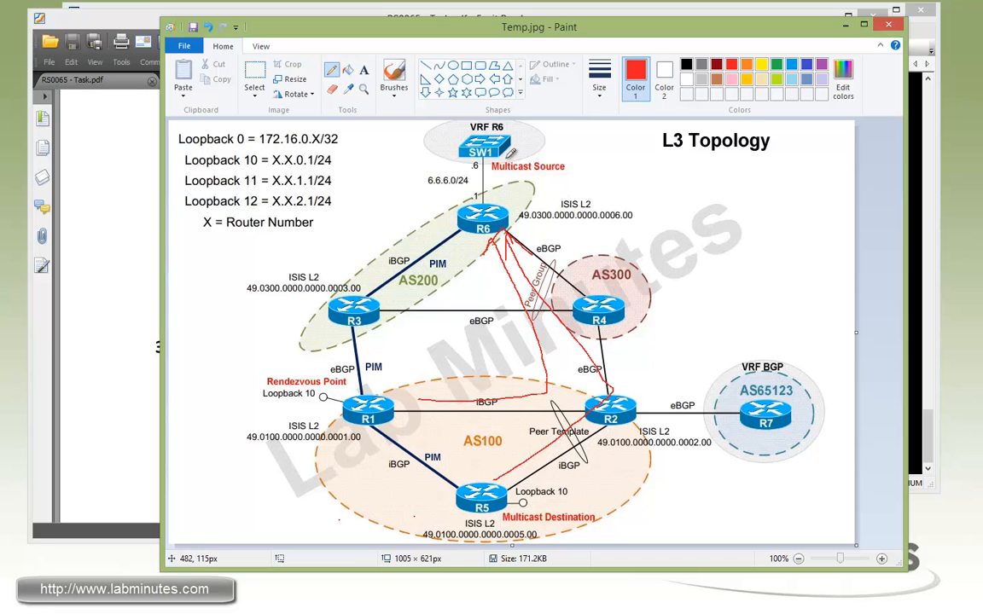
pyautogui.moveTo(358, 353)
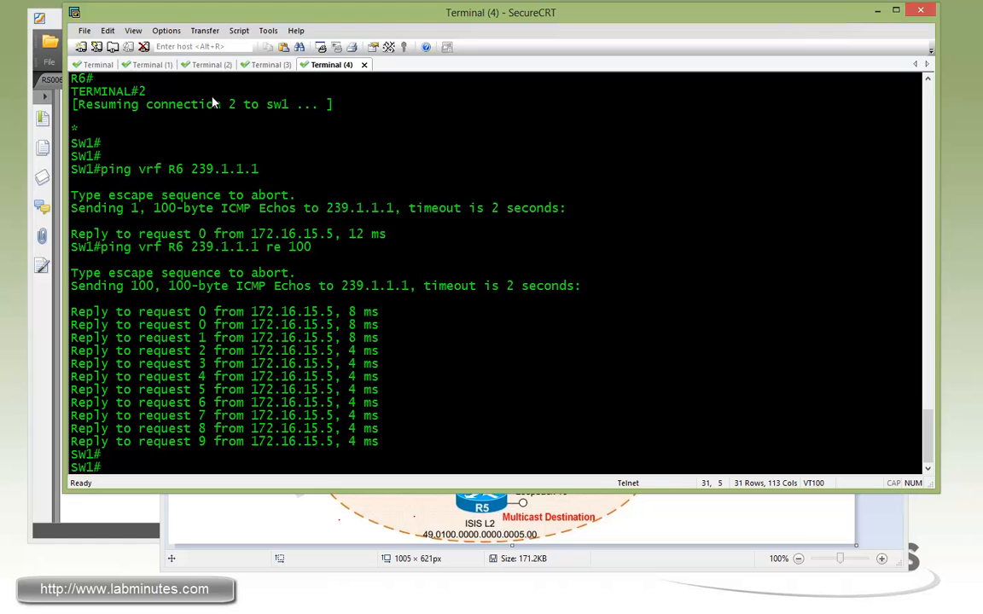
# Step: Bring up R2's terminal session in SecureCRT after tracing the path in Paint
pyautogui.click(151, 65)
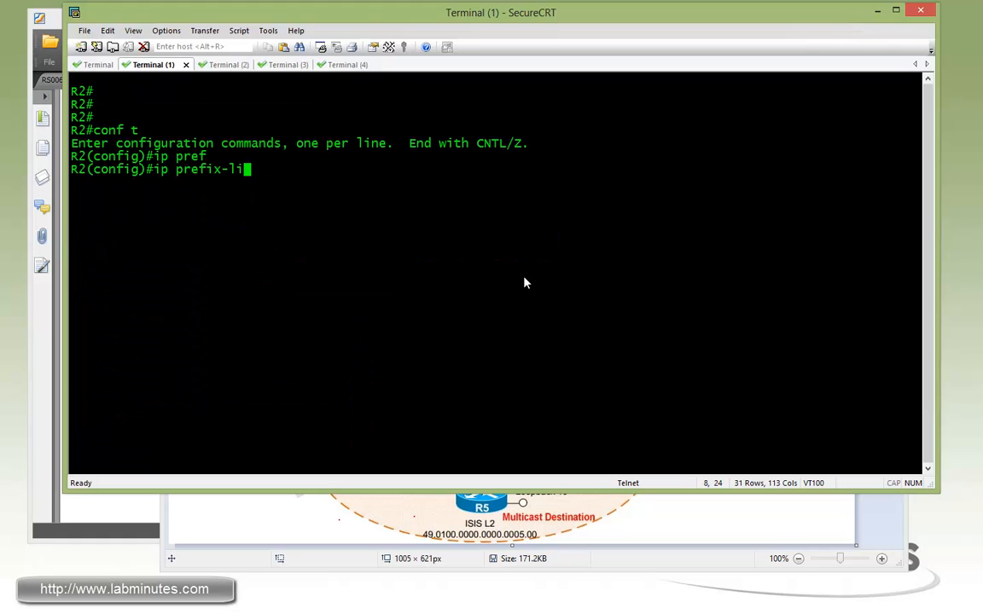
# Step: On R2, define prefix-list R6_6.6.6.0 permitting 6.6.6.0/24
pyautogui.write('st')
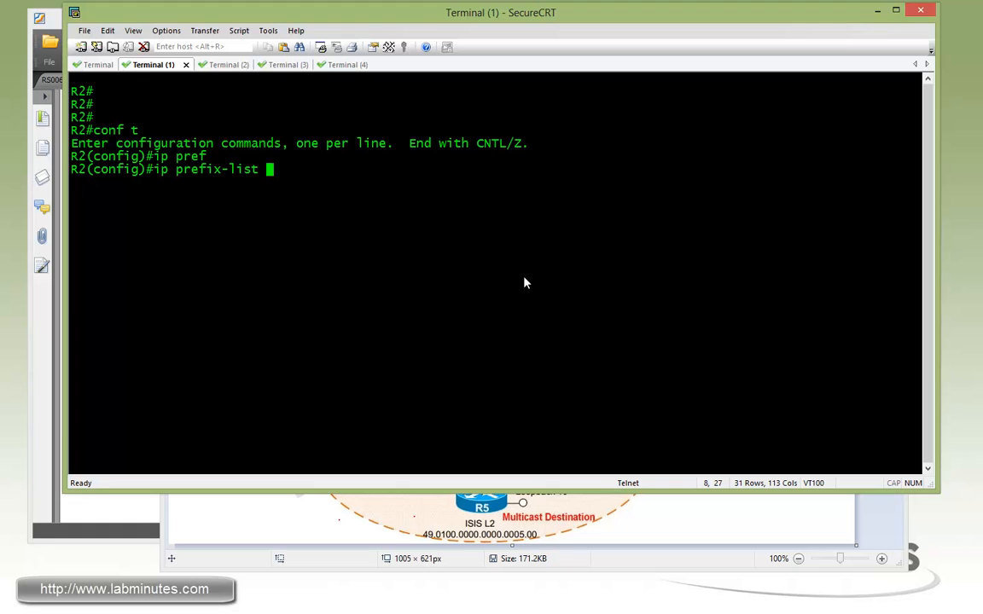
pyautogui.write('R6_6.6')
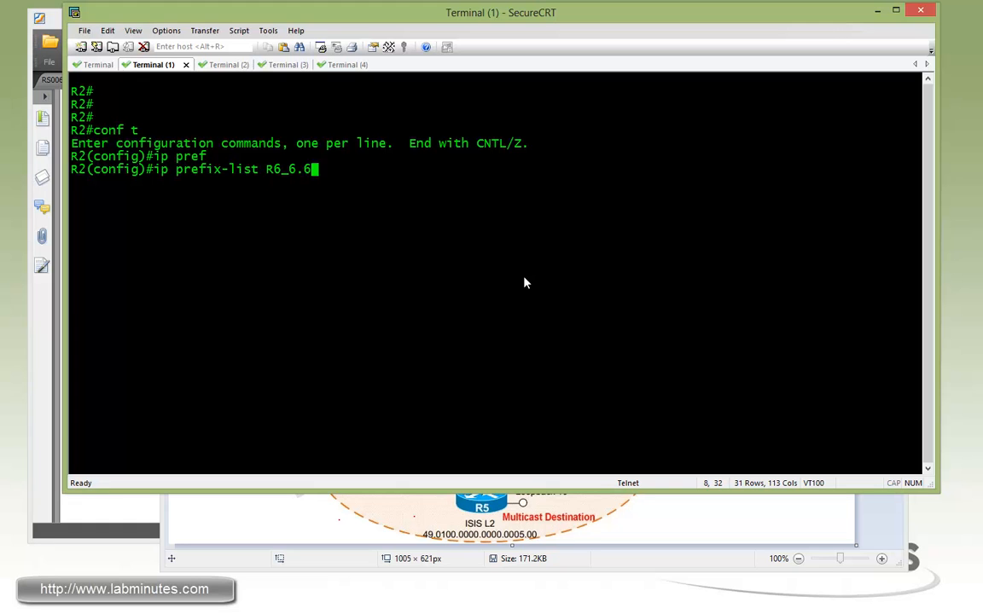
pyautogui.write('.6.0 permit')
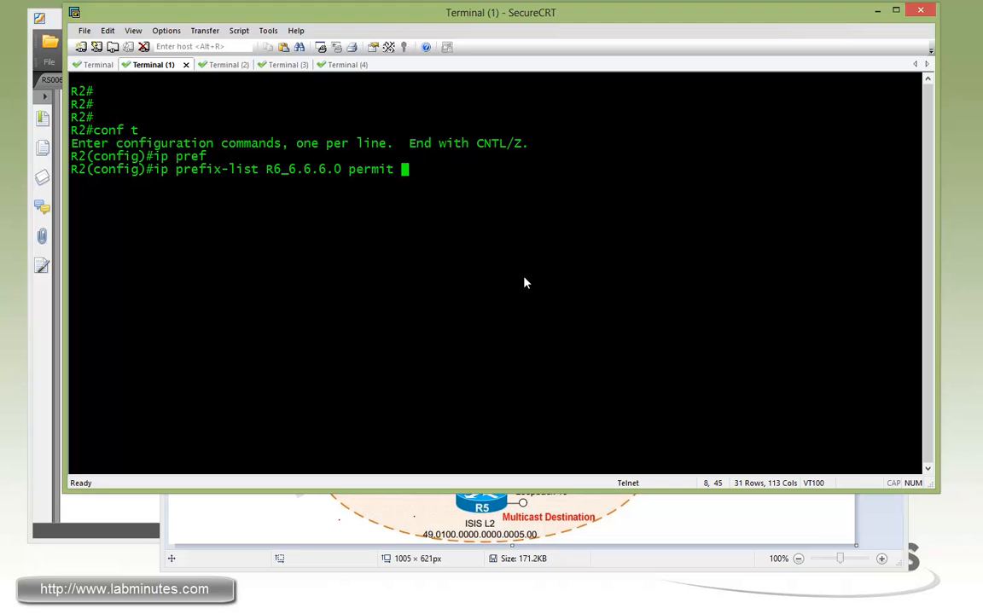
pyautogui.write('6.6.6.6')
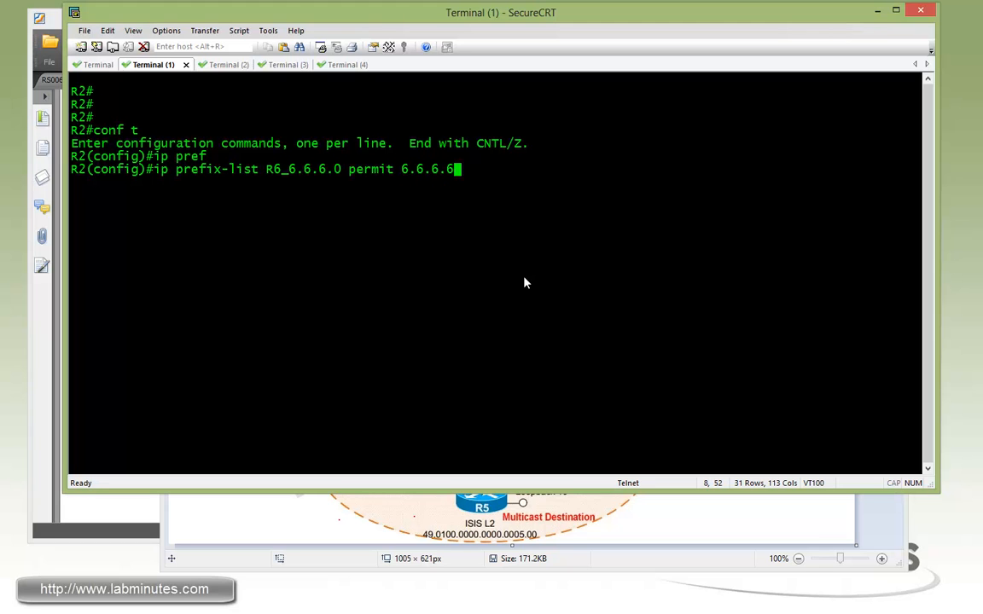
pyautogui.write('/24')
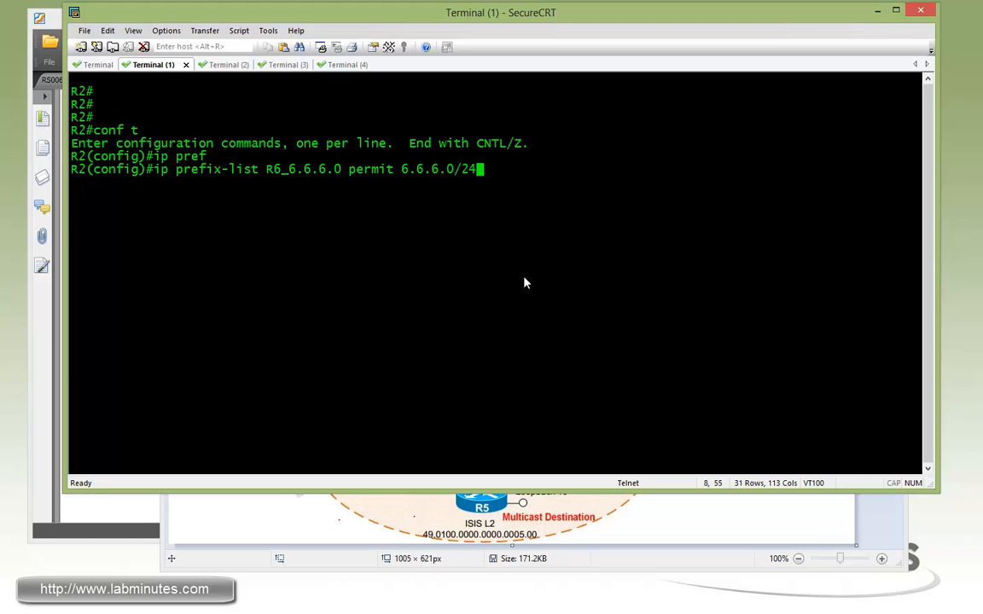
# Step: Create route-map FROM_R4: sequence 10 matching R6_6.6.6.0 sets local-preference 200, plus permit 20
pyautogui.write('route-m')
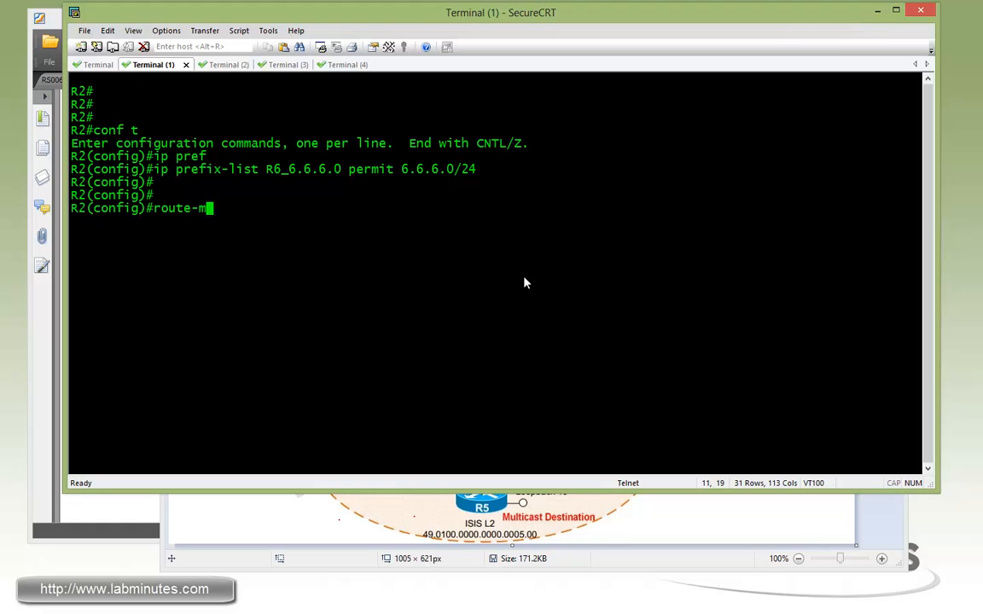
pyautogui.write('ap FROM_R4 per 10')
pyautogui.write('mat')
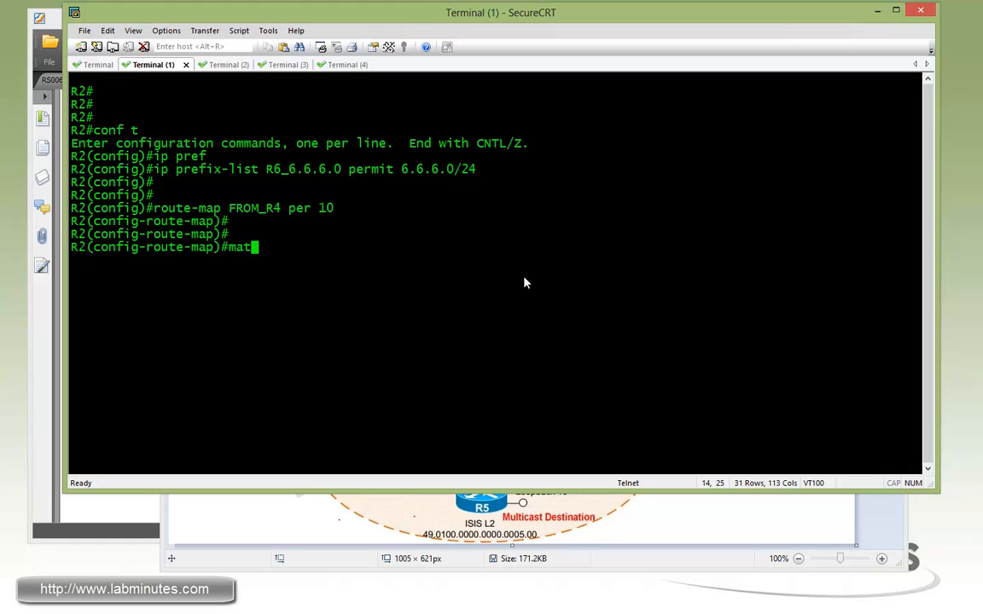
pyautogui.write('ip add pref')
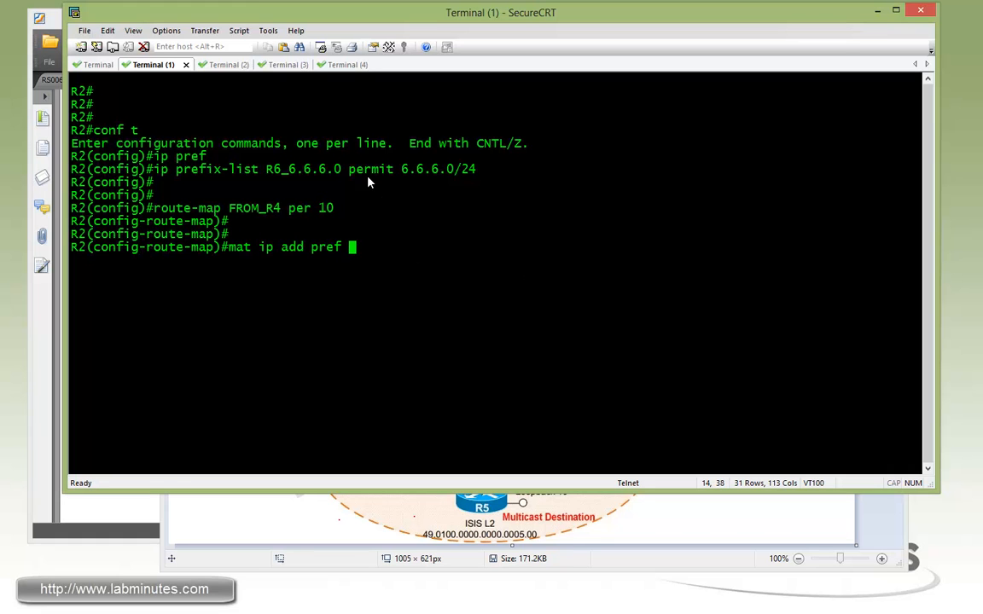
pyautogui.write('R6_6.6.6.0')
pyautogui.write('set local-preference')
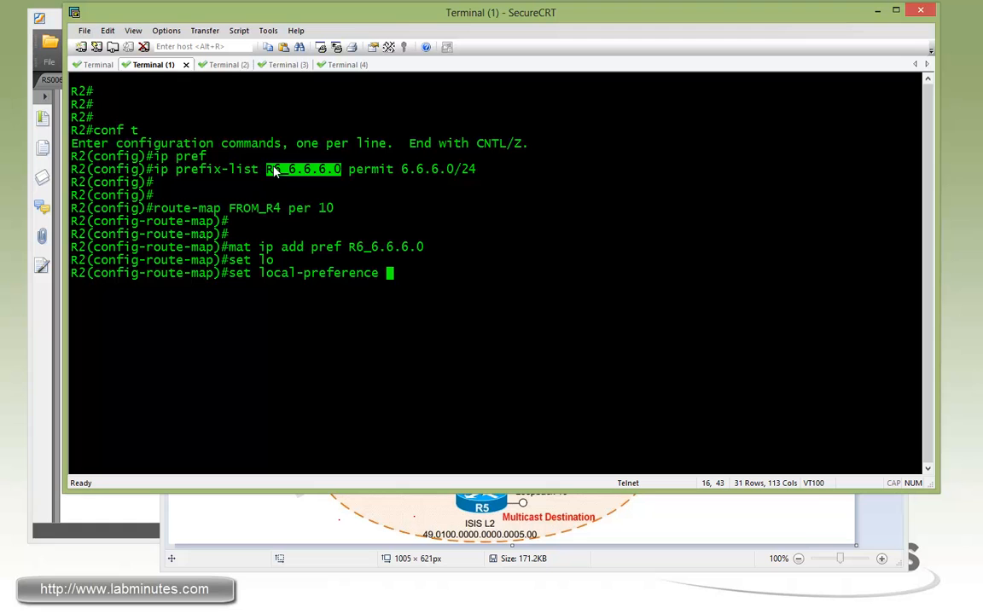
pyautogui.write('200')
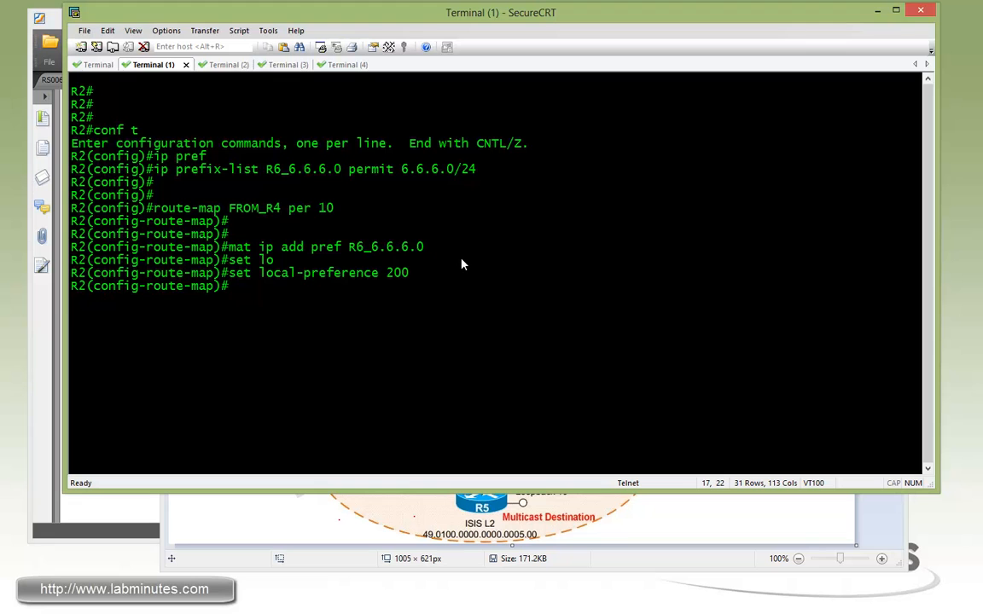
pyautogui.write('mat ip add pref R6_6.6.6.0')
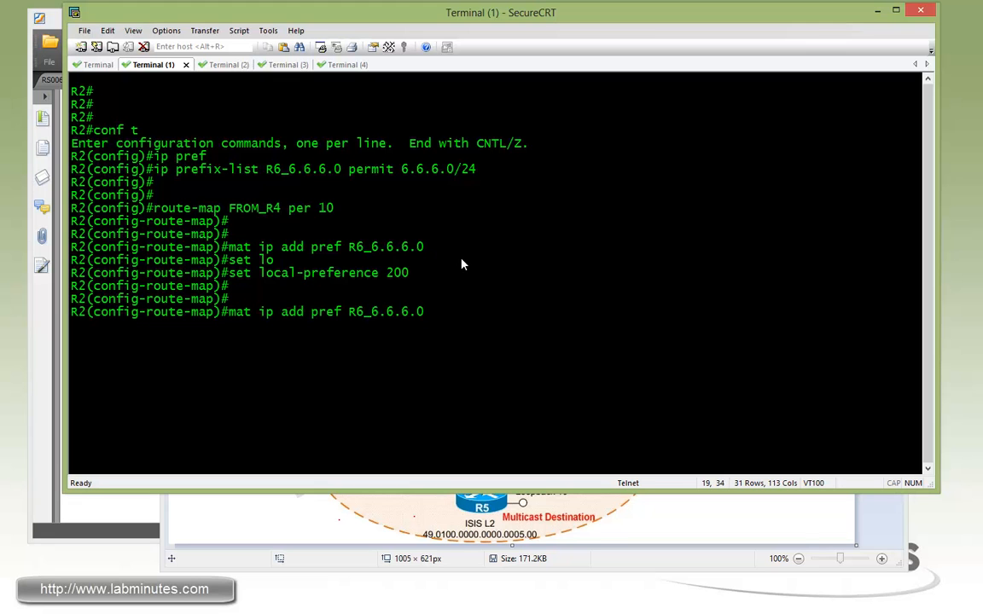
pyautogui.write('route-map FROM_R4 per 20')
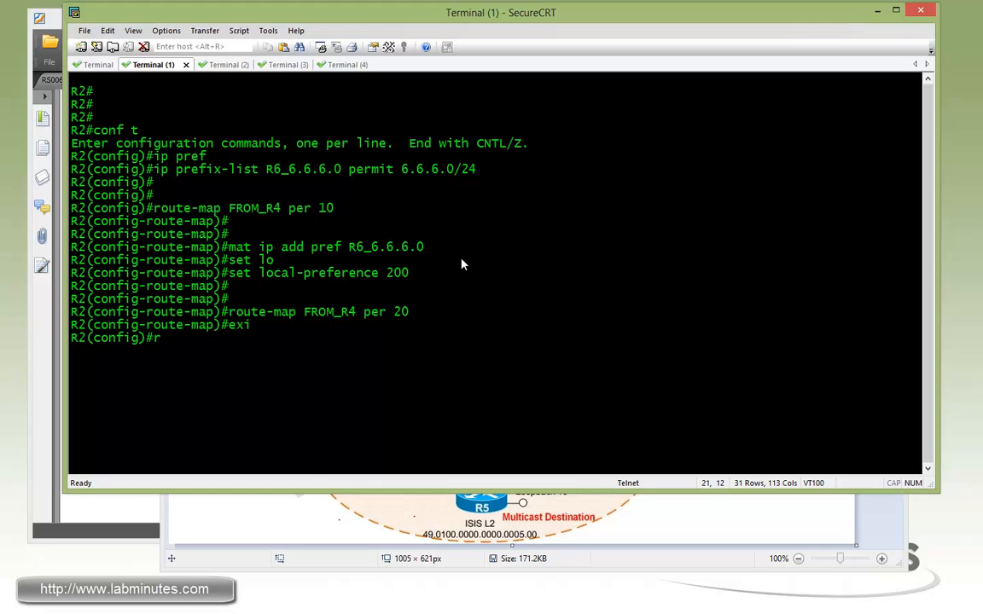
# Step: Under router bgp 100, apply route-map FROM_R4 inbound to neighbor 172.16.123.4
pyautogui.write('outer bgp 100')
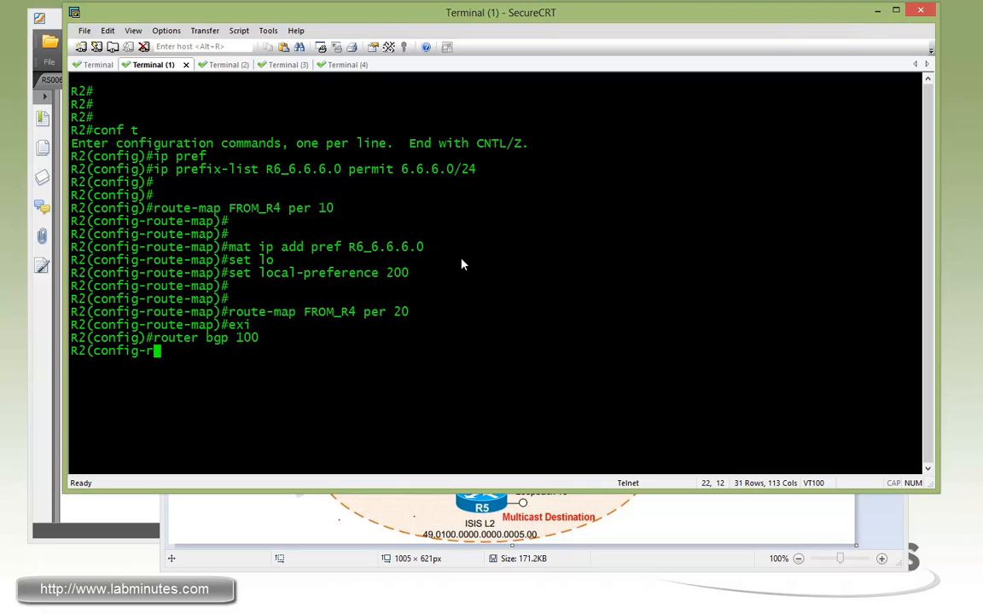
pyautogui.write('neigh 172')
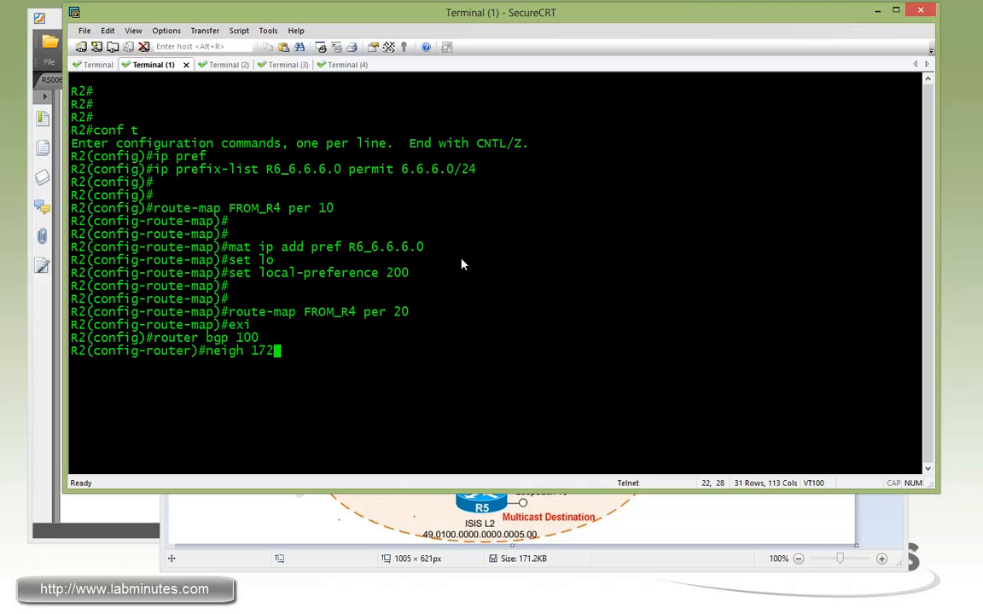
pyautogui.write('.16.123.4 route-map F')
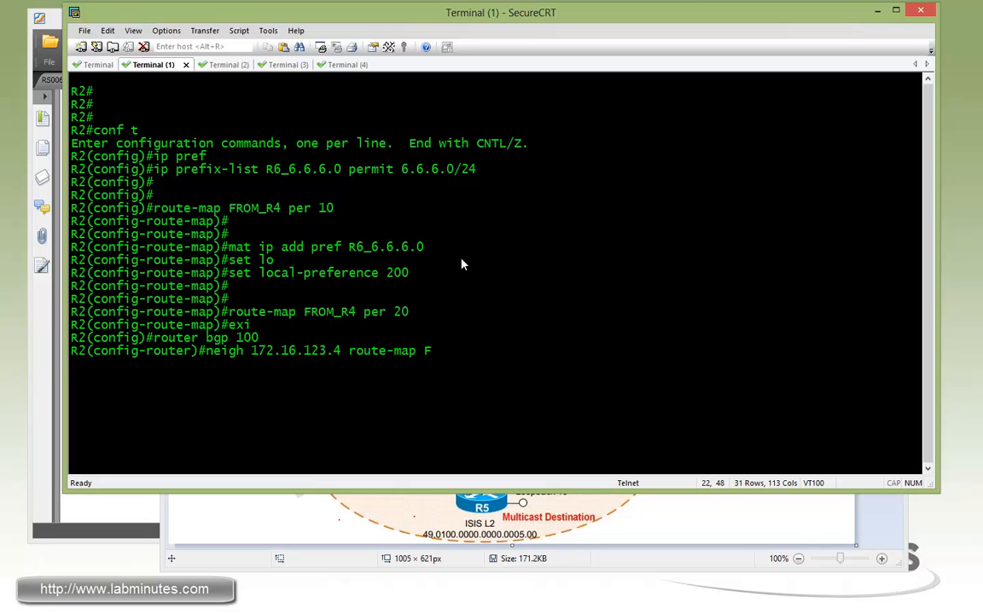
pyautogui.write('ROM_R4')
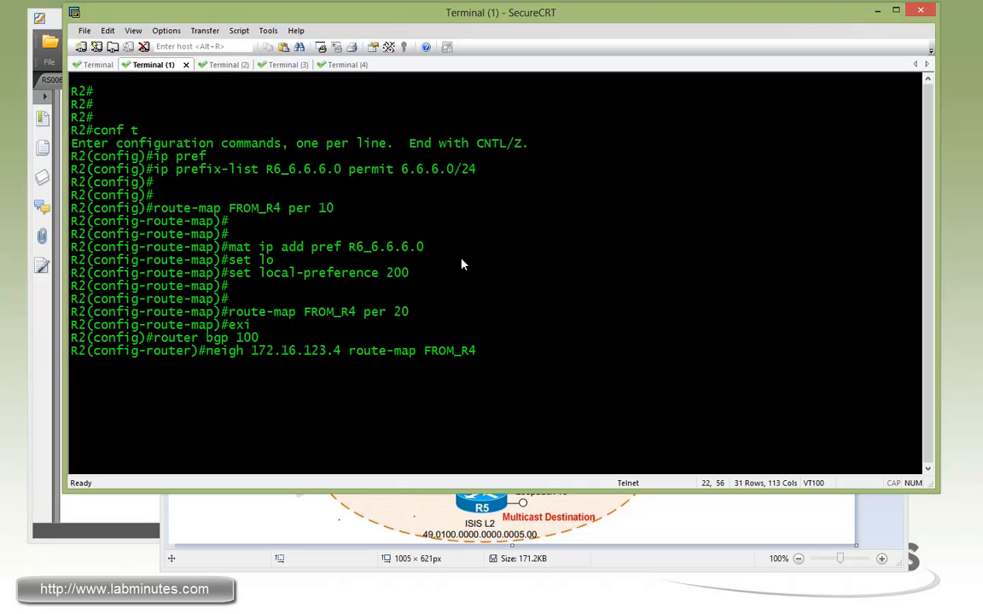
pyautogui.write('in')
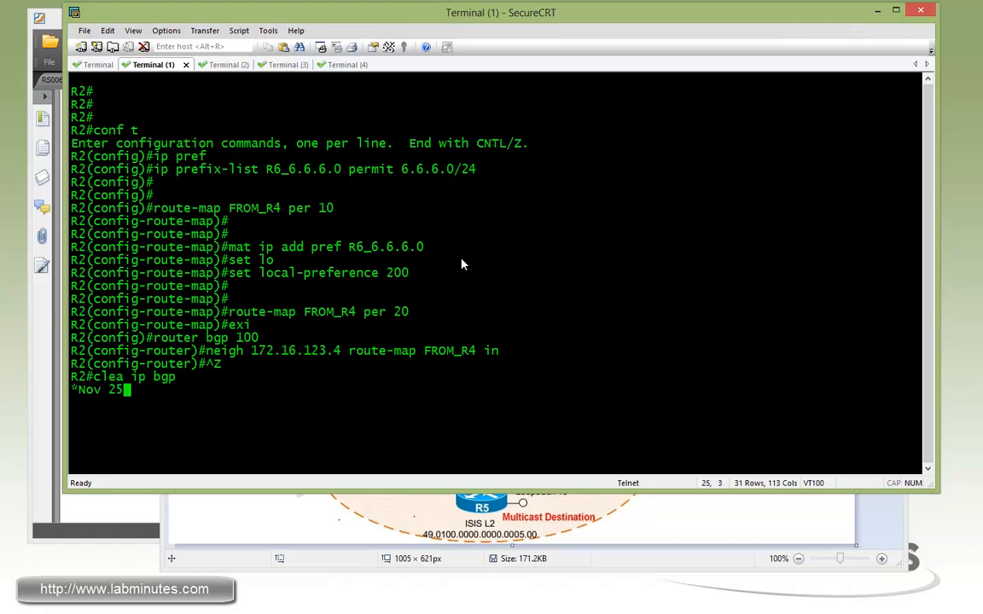
# Step: Reset the BGP session with 'clear ip bgp 172.16.123.4'
pyautogui.write('clea ip bgp 172.16.12')
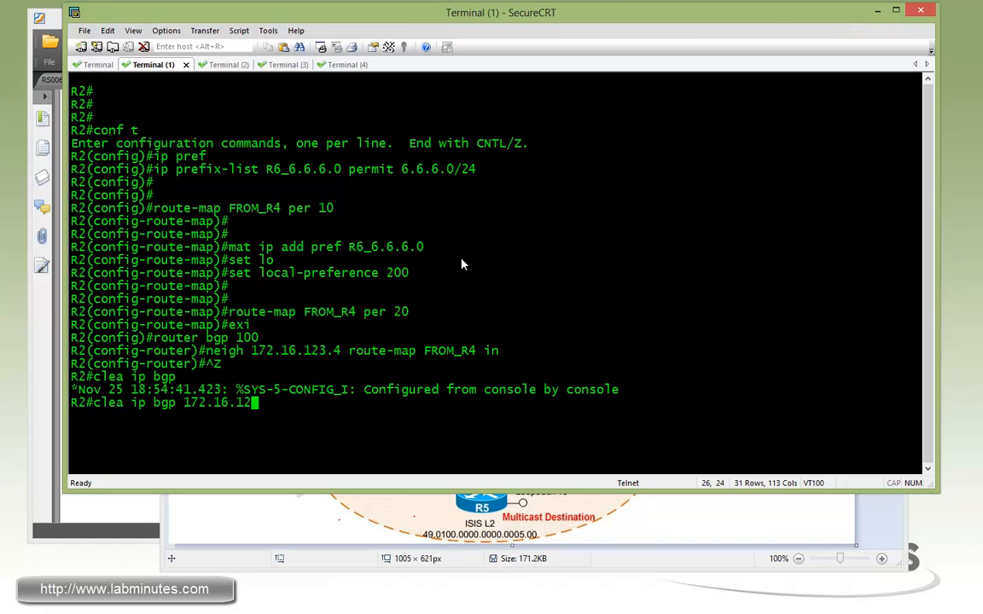
pyautogui.write('3.4')
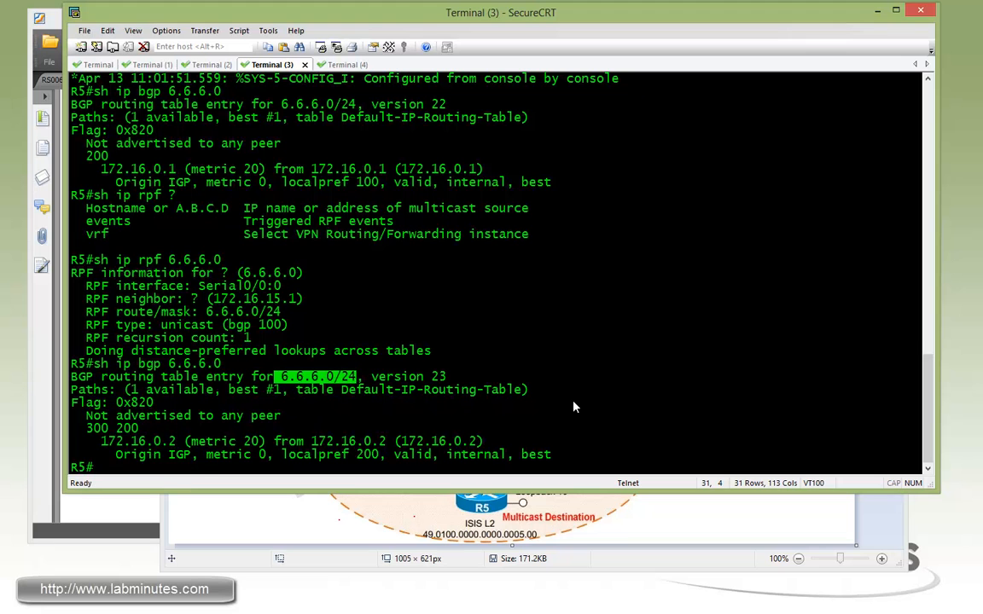
# Step: Run 'show ip rpf 6.6.6.0' on R5, which reports the RPF check failing with no route
pyautogui.write('sh ip rpf 6.6.6.0')
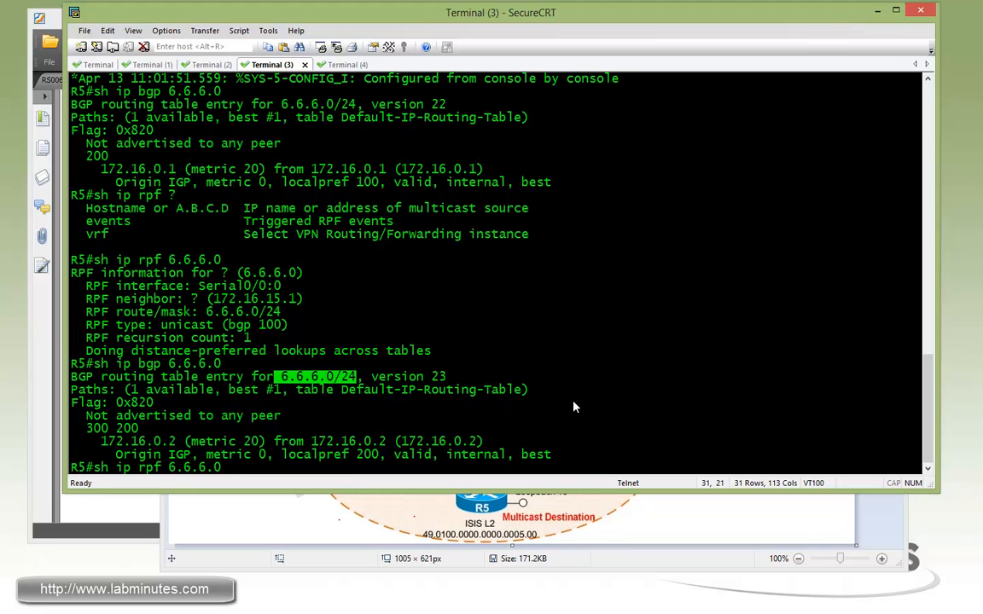
pyautogui.press('Return')
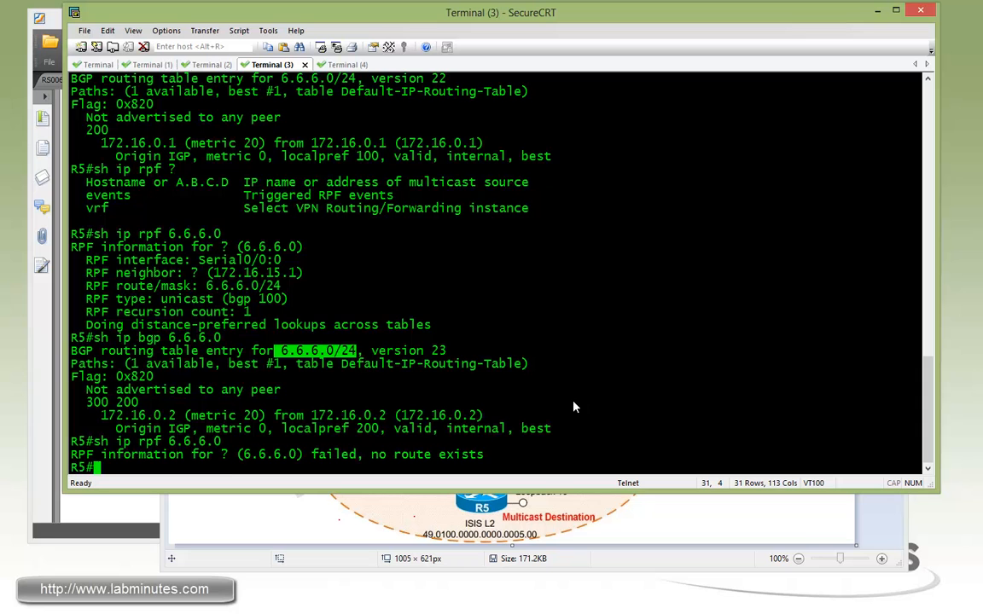
pyautogui.moveTo(389, 454)
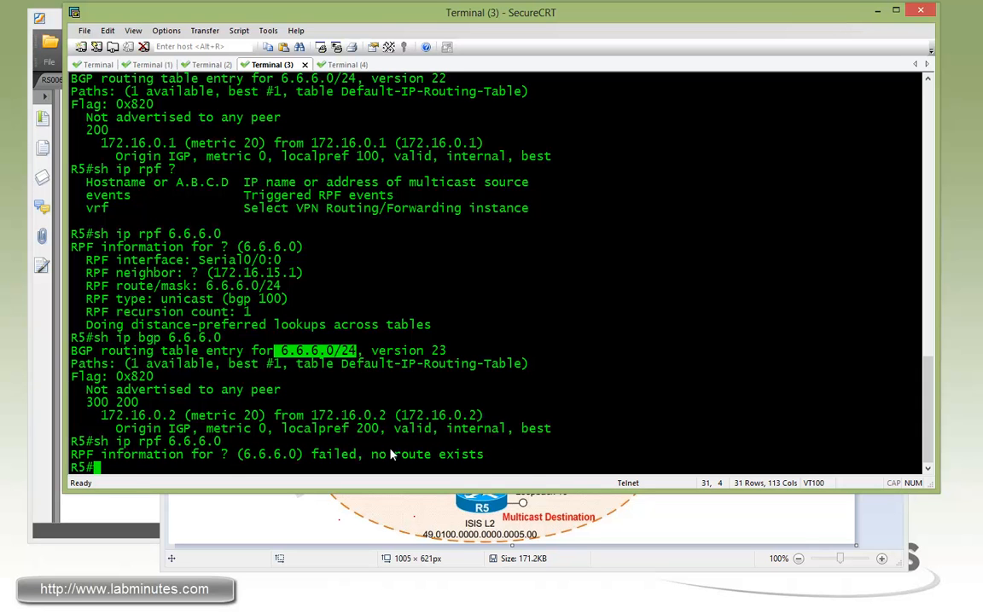
pyautogui.moveTo(407, 454)
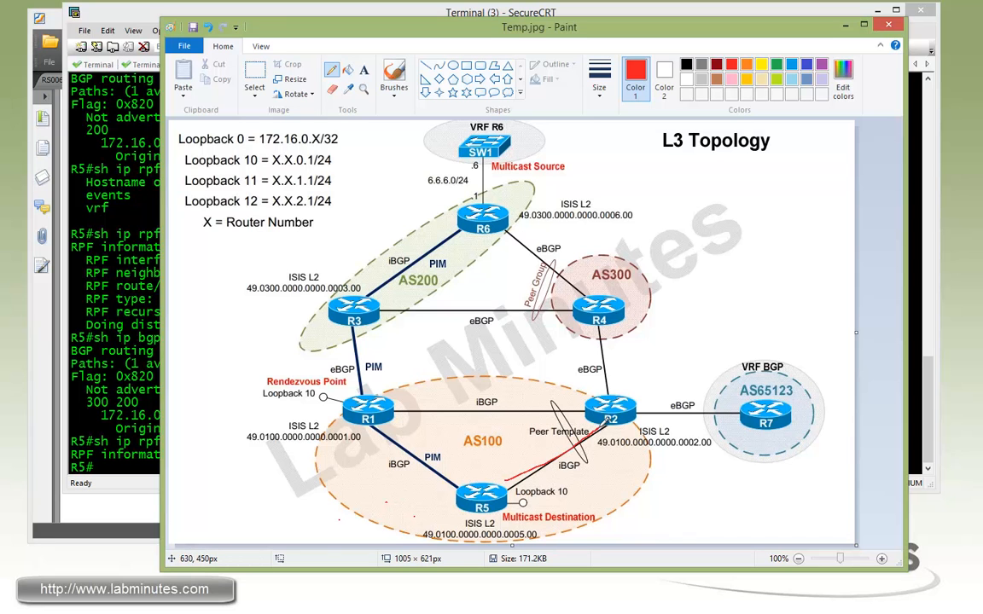
pyautogui.moveTo(607, 450)
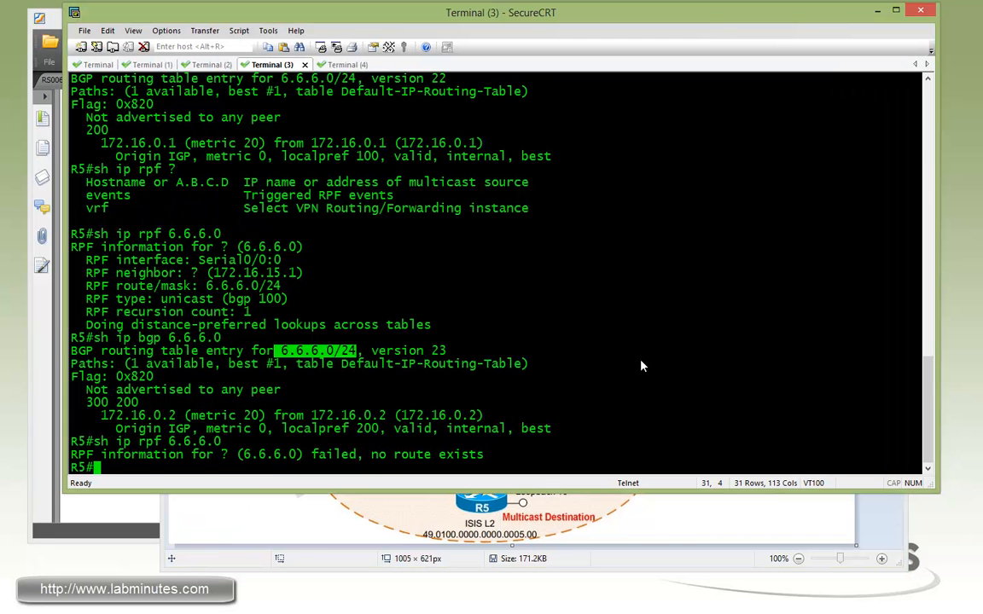
# Step: Enable debug ip pim on R5 and R1, checking R1's RPF for 6.6.6.0 and SW1's pings
pyautogui.write('deb ip pim')
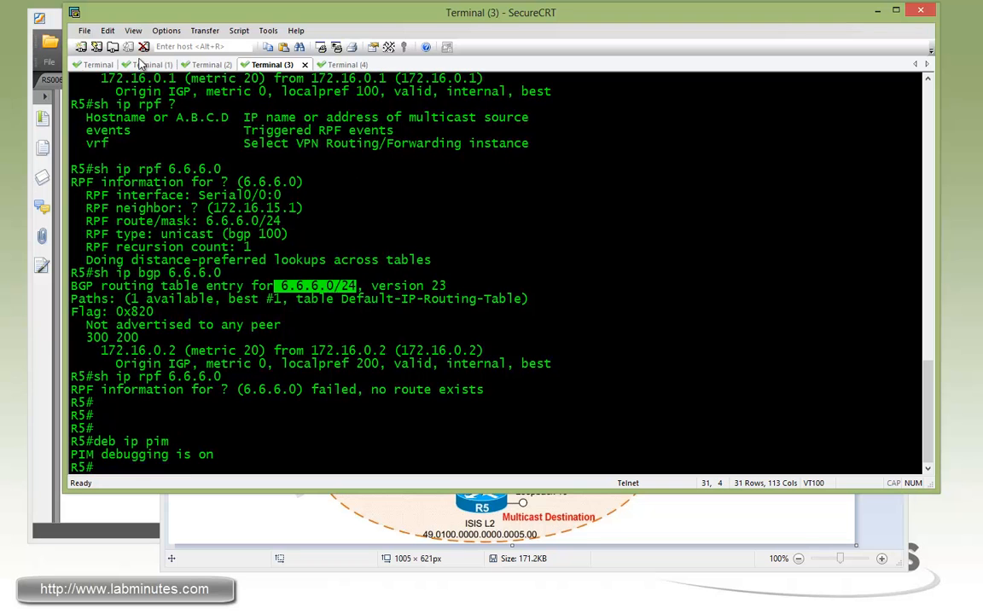
pyautogui.click(96, 65)
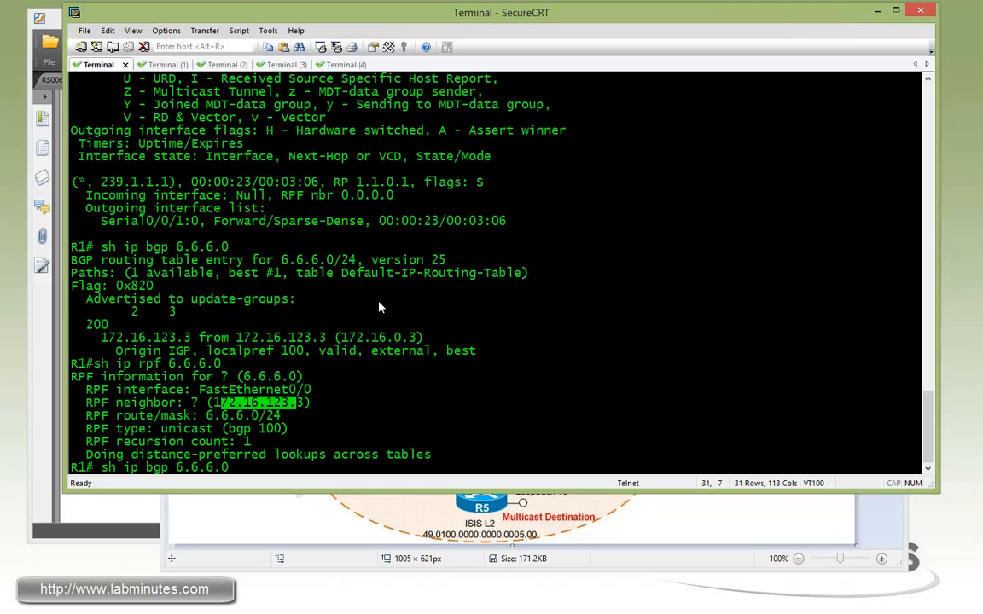
pyautogui.write('sh ip rpf 6.6.6.0')
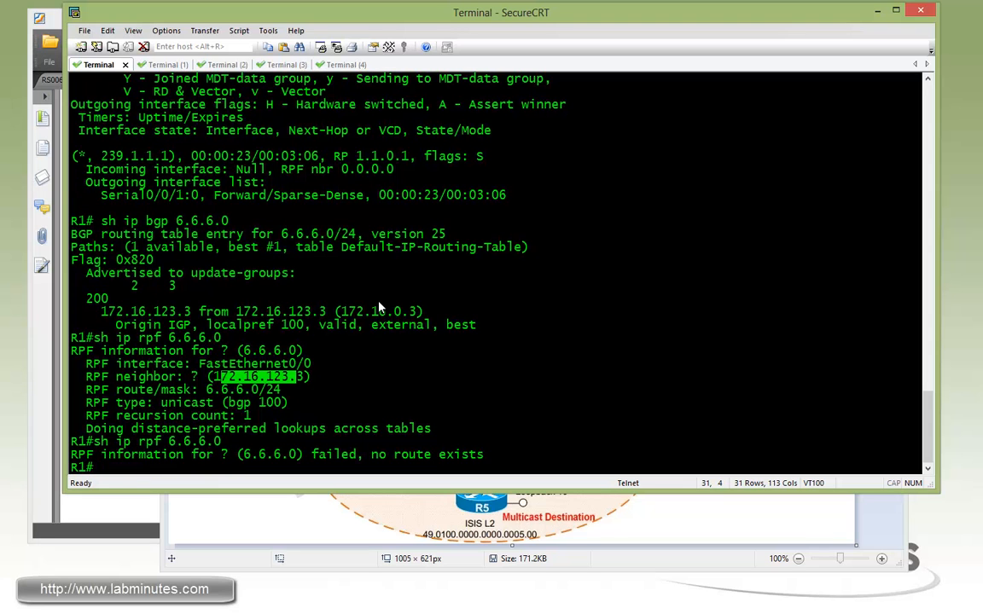
pyautogui.write('deb ip pim')
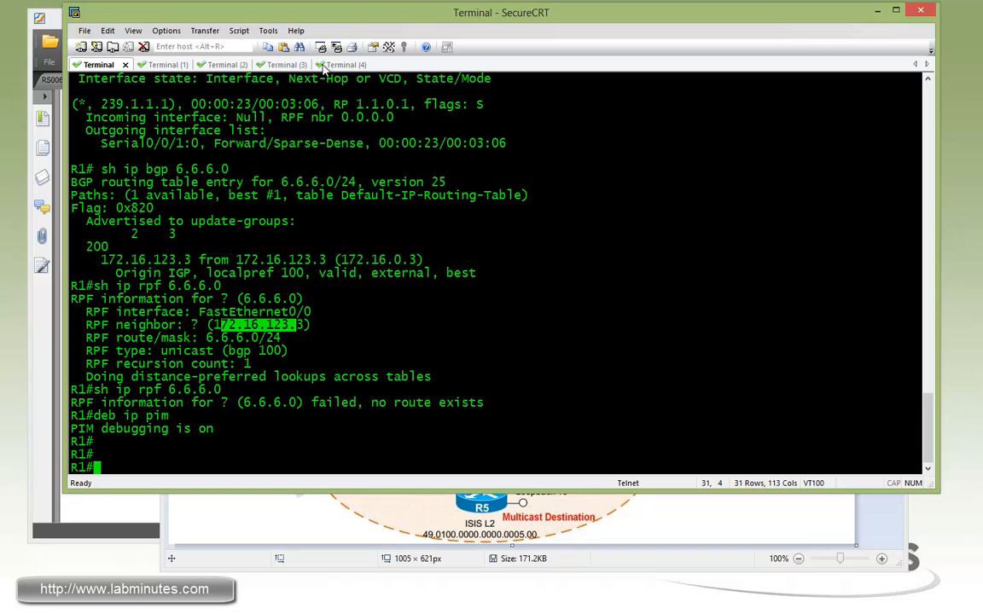
pyautogui.click(338, 65)
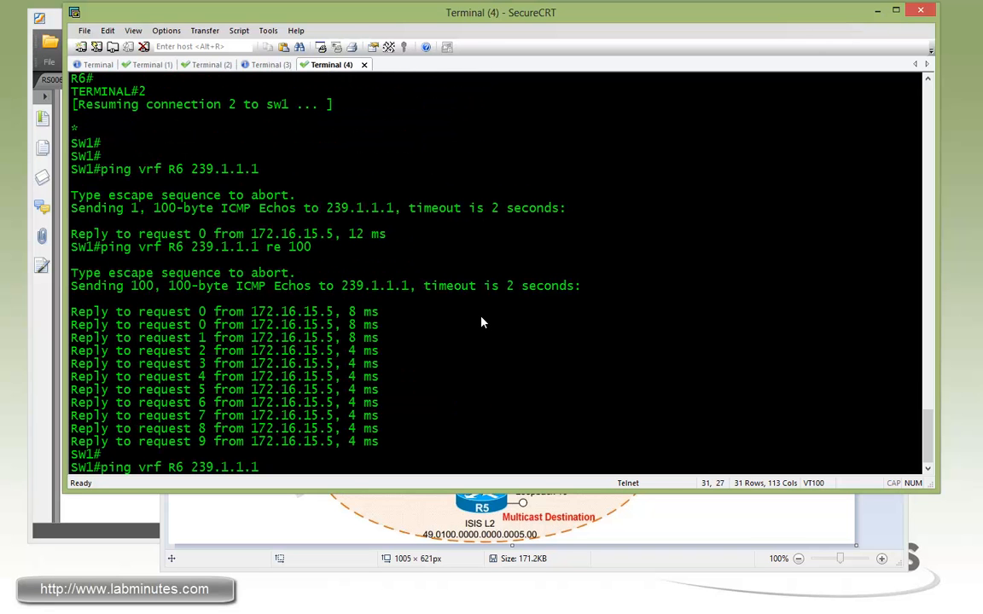
pyautogui.click(96, 64)
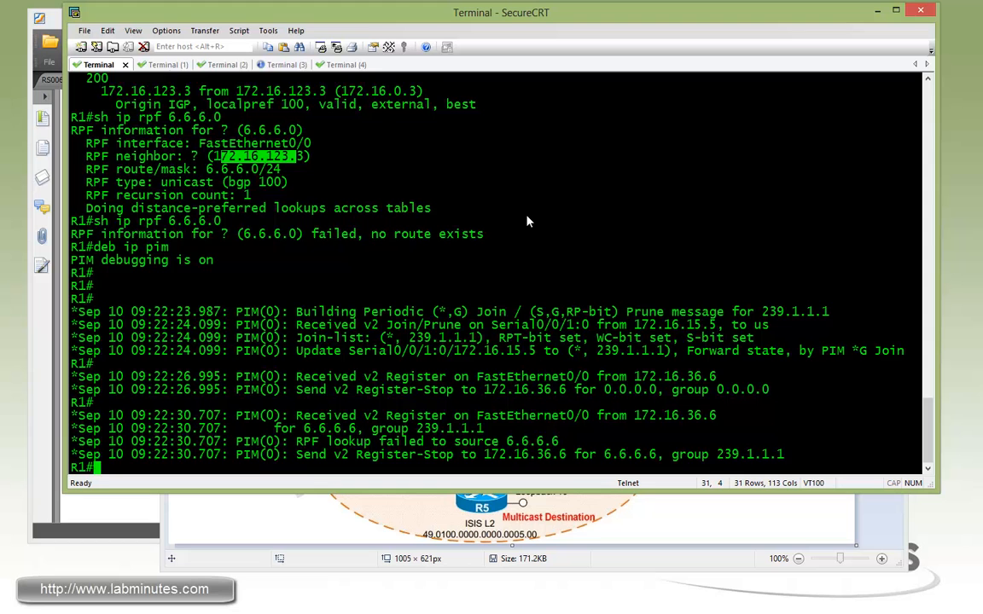
# Step: Scroll through R1's PIM debug output showing RPF lookups failing for source 6.6.6.6
pyautogui.scroll(-3)
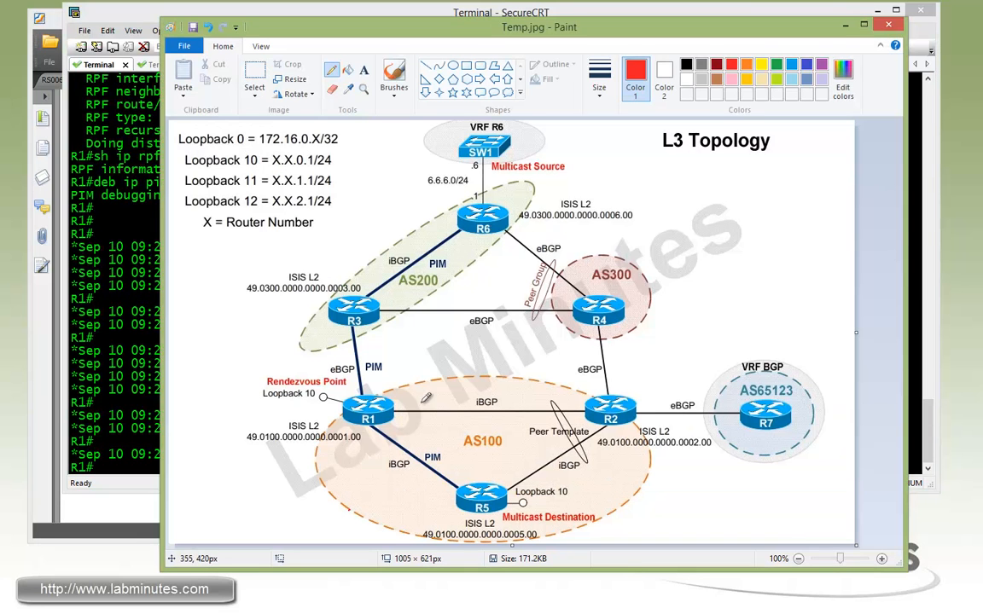
# Step: Draw a red arrow along the R1–R2 iBGP link on the topology diagram
pyautogui.moveTo(392, 403); pyautogui.dragTo(614, 396)
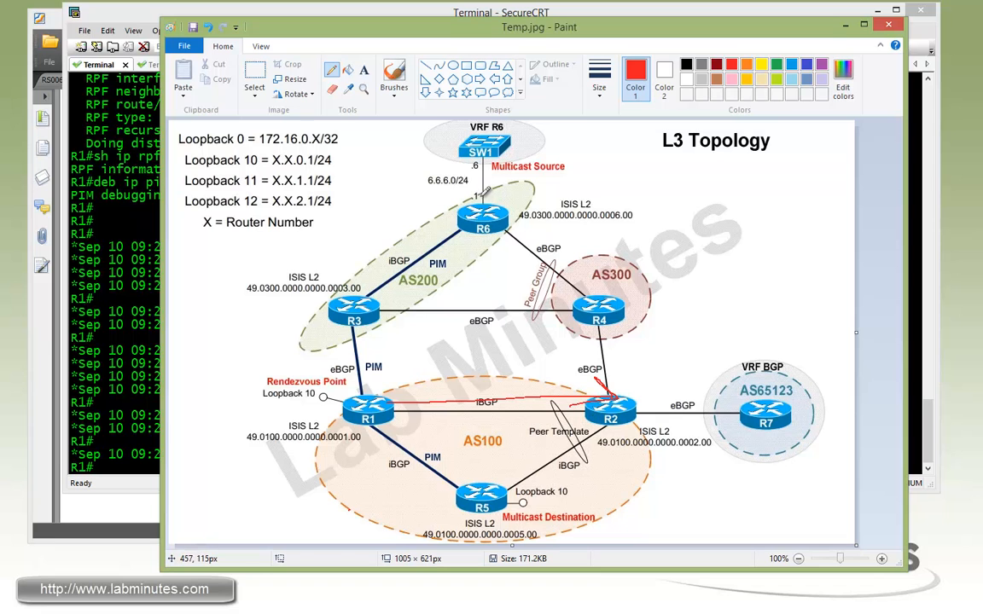
pyautogui.moveTo(478, 181)
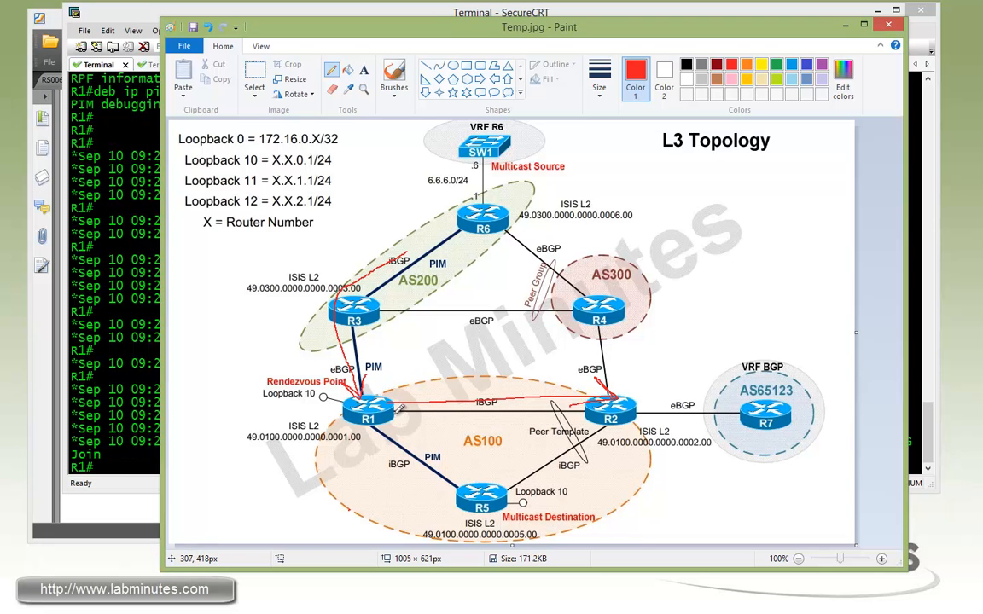
pyautogui.moveTo(382, 420)
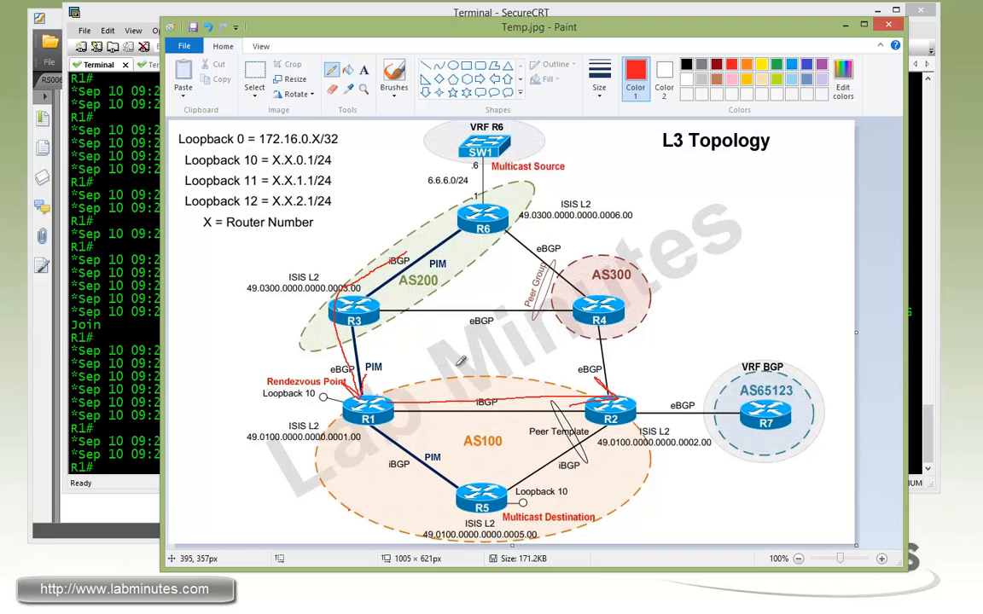
pyautogui.moveTo(259, 348)
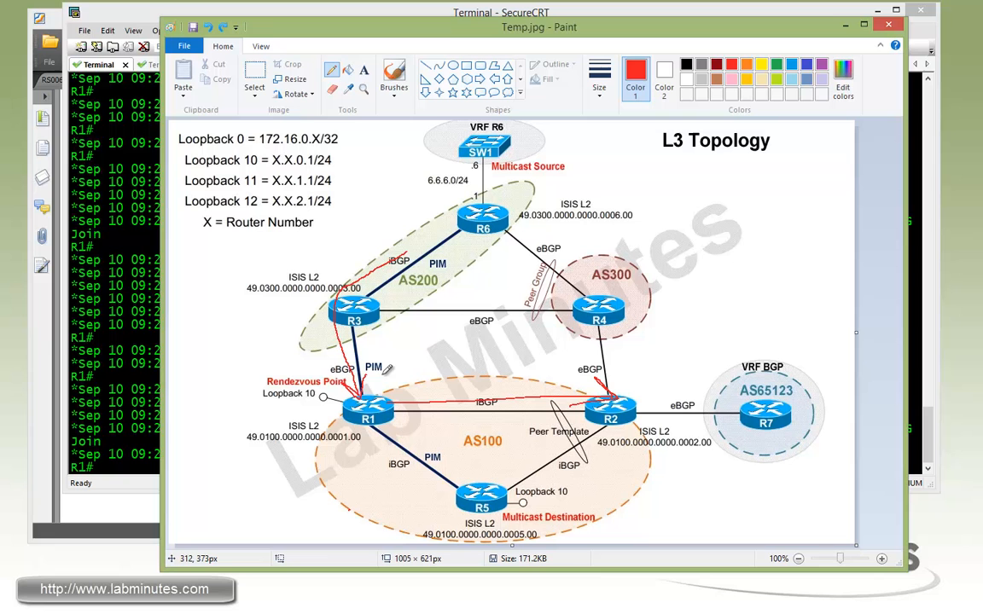
pyautogui.moveTo(389, 398)
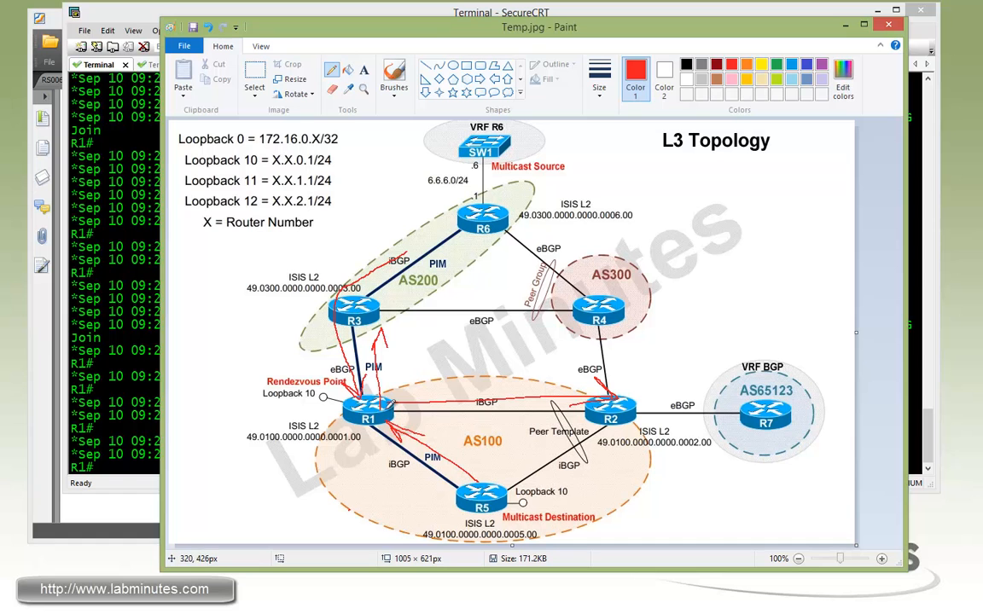
pyautogui.moveTo(392, 328)
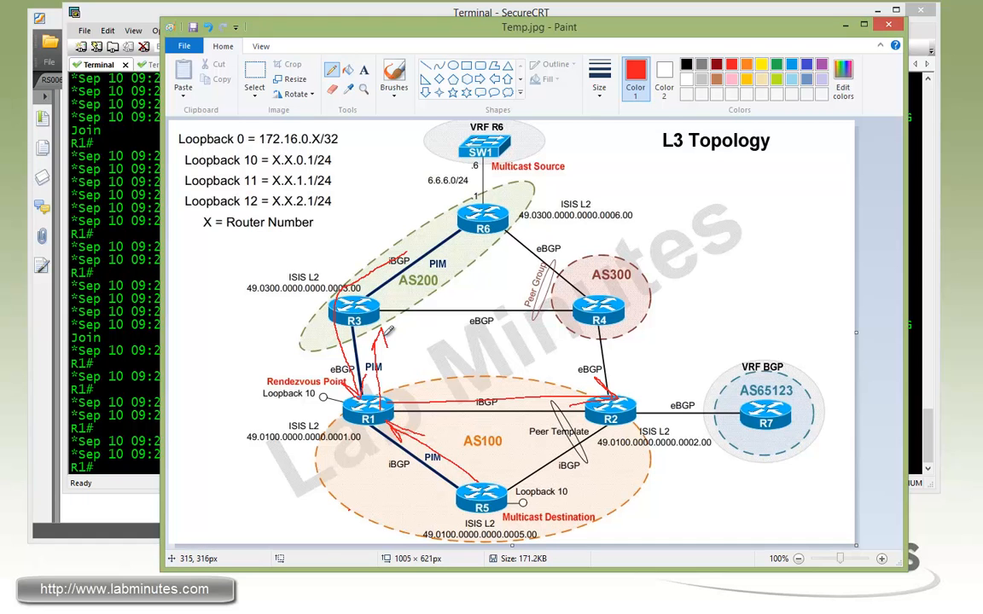
pyautogui.moveTo(468, 492)
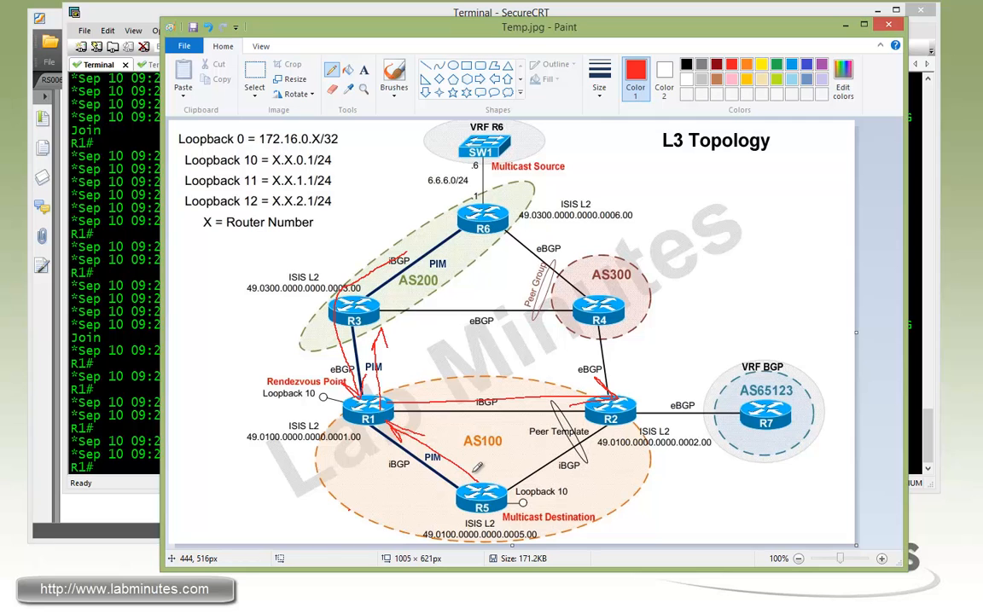
pyautogui.moveTo(475, 462)
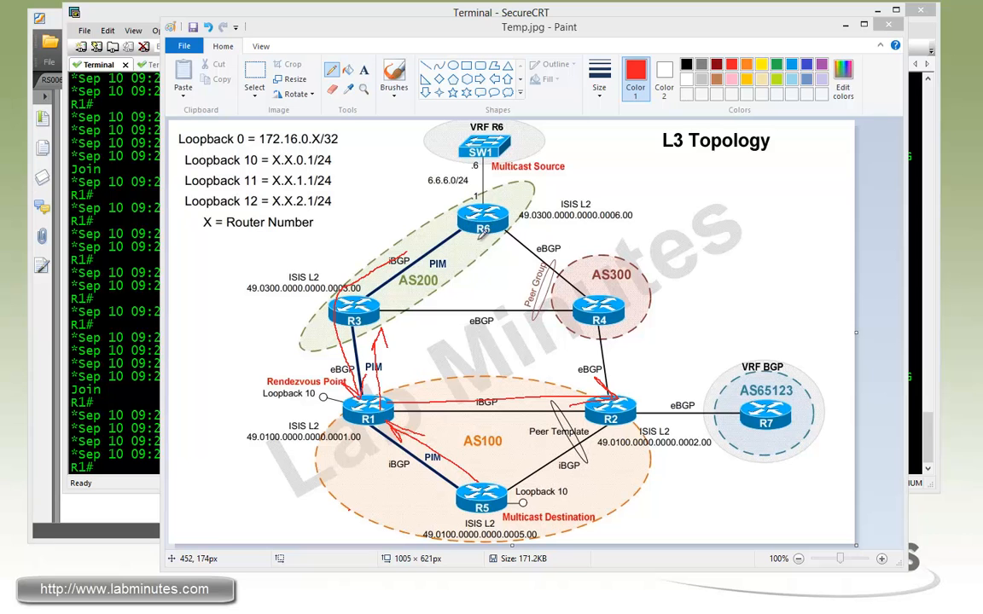
pyautogui.moveTo(481, 492)
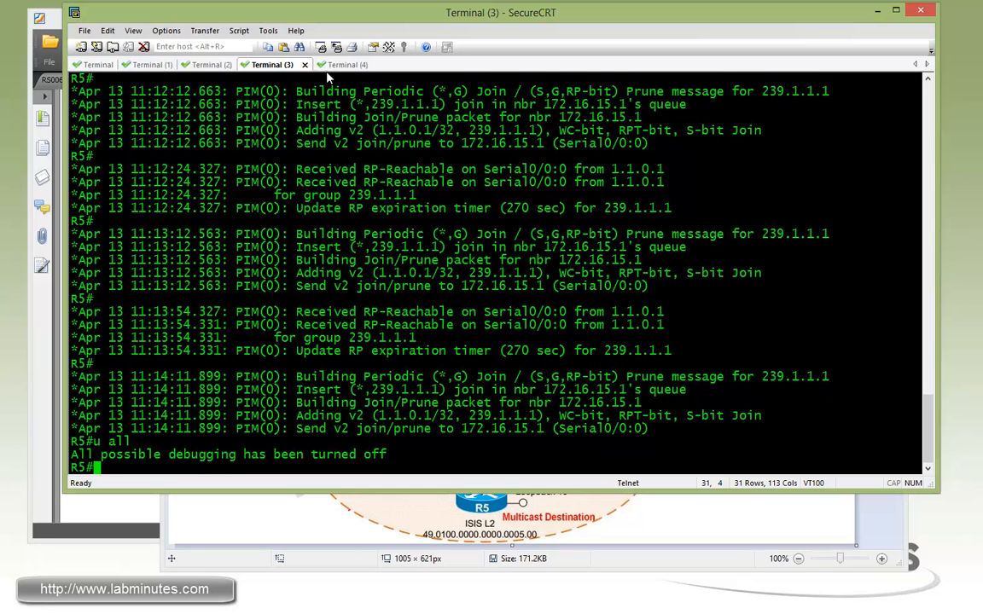
# Step: On R6, enter conf t, router bgp 200, and query the address-family ipv4 options with '?'
pyautogui.click(350, 65)
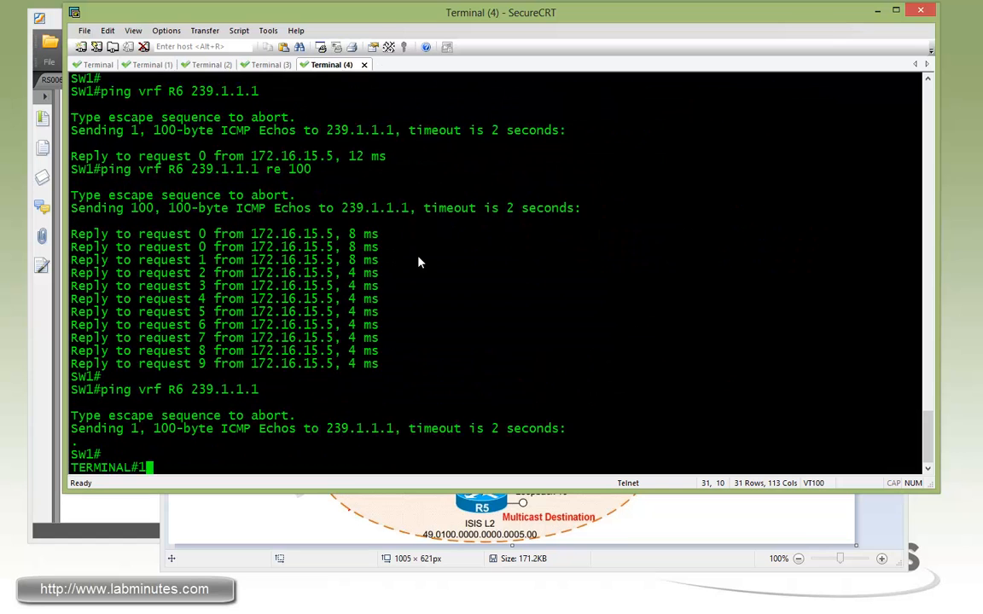
pyautogui.write('conf t')
pyautogui.write('router bgp')
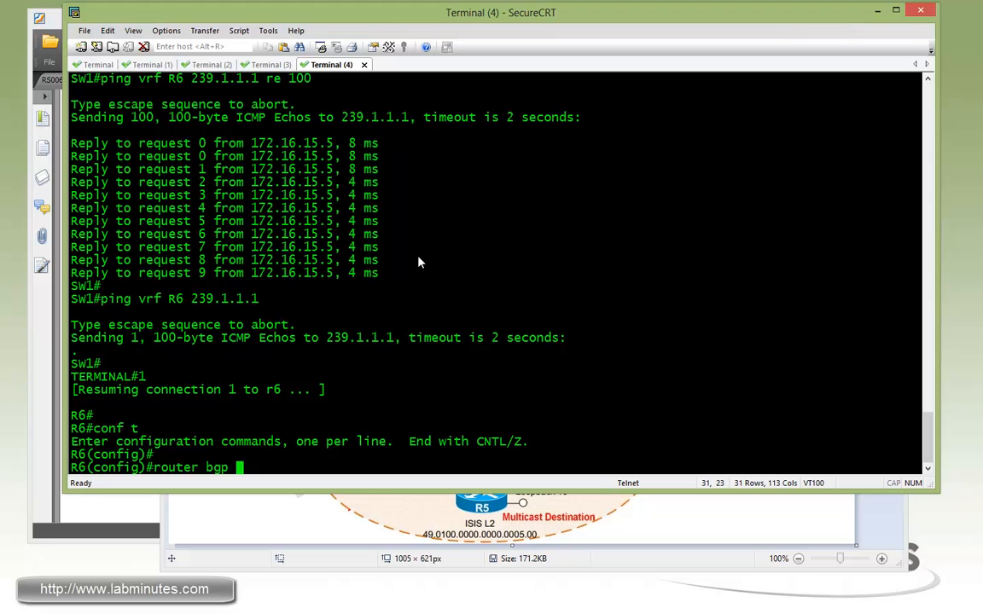
pyautogui.write('200')
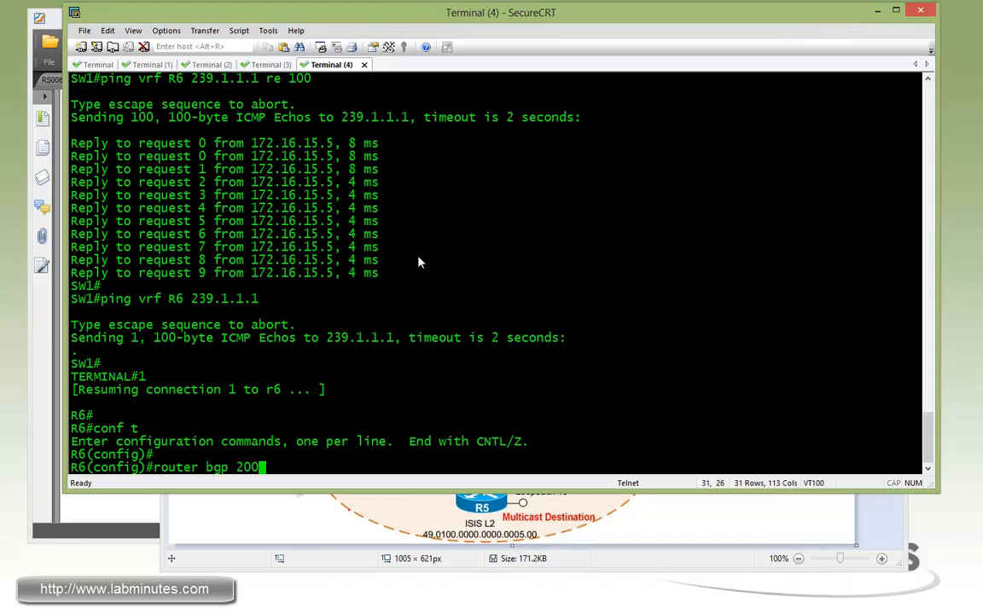
pyautogui.write('address-family')
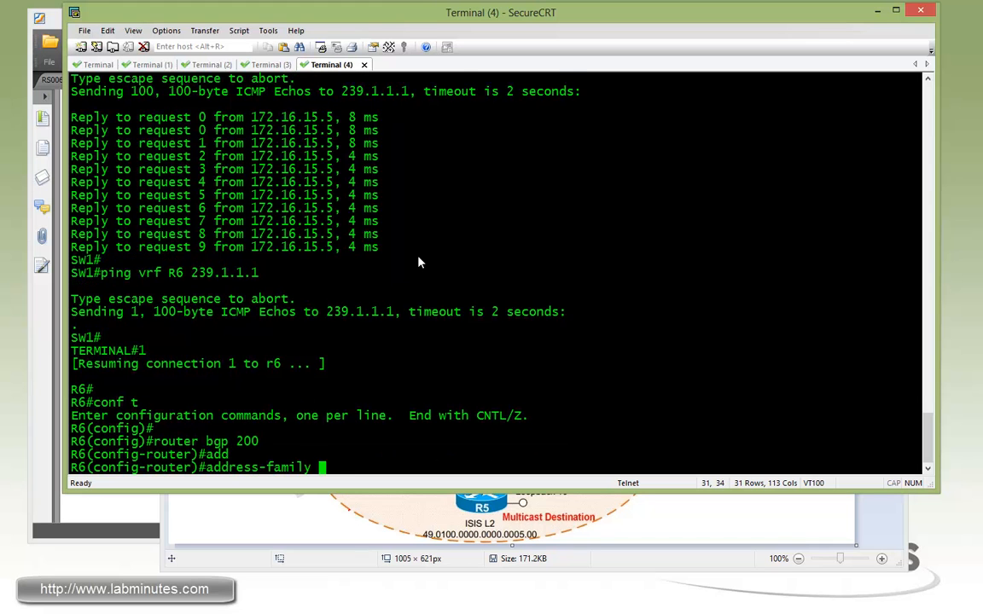
pyautogui.write('?')
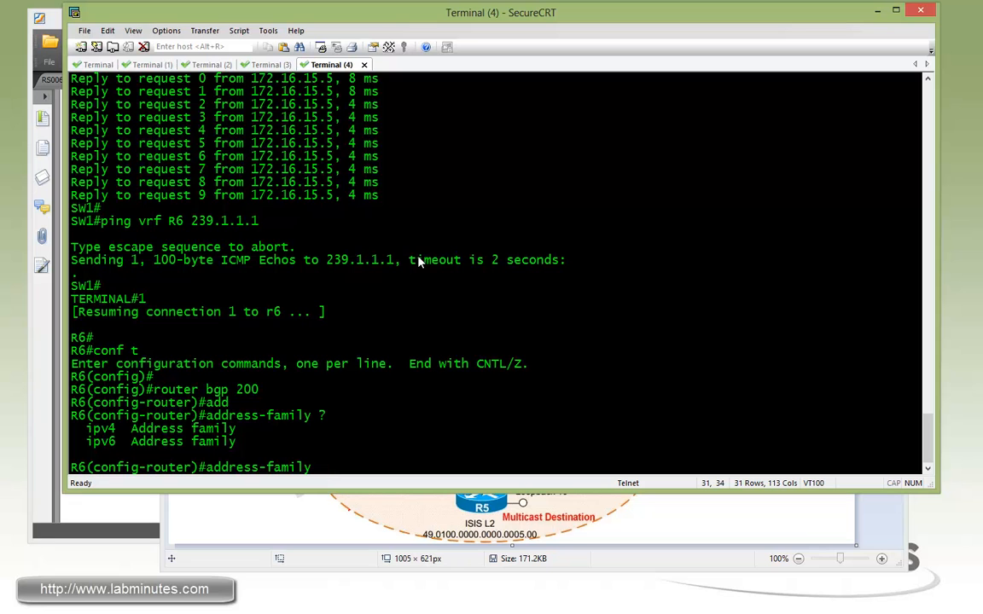
pyautogui.write('o')
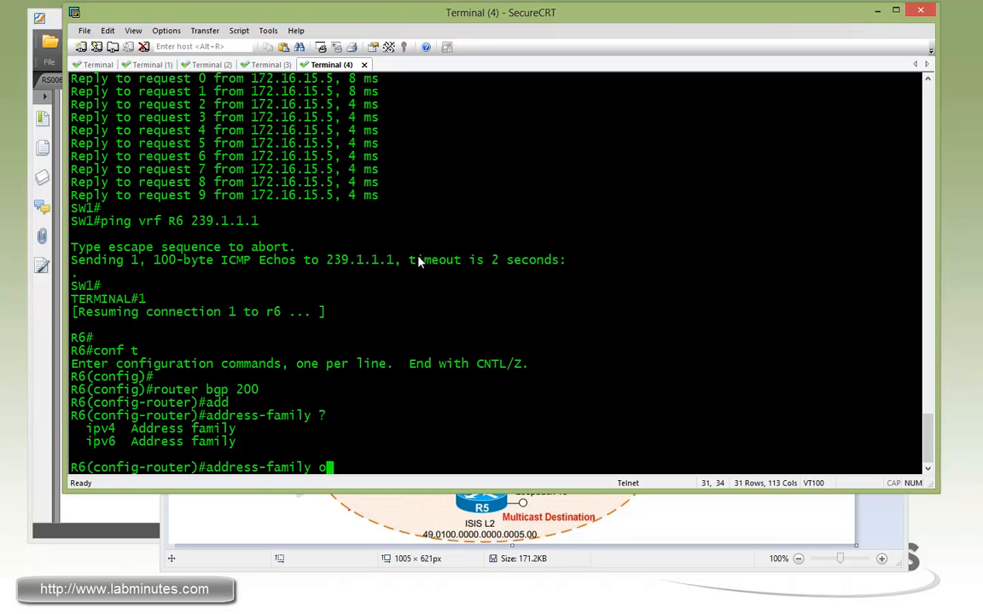
pyautogui.write('pv4')
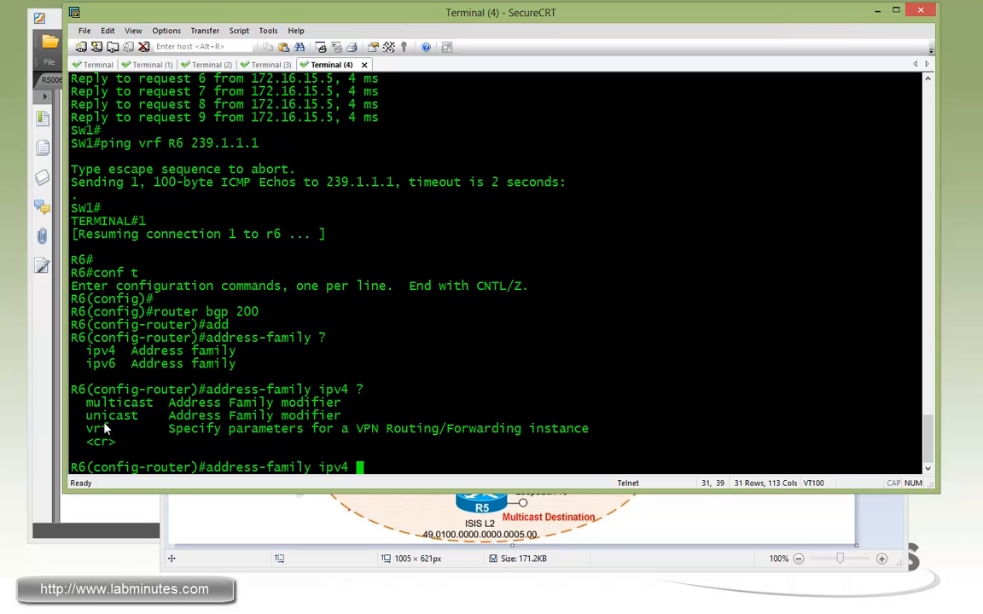
# Step: Under address-family ipv4 multicast on R6, activate neighbor 172.16.0.3
pyautogui.doubleClick(119, 403)
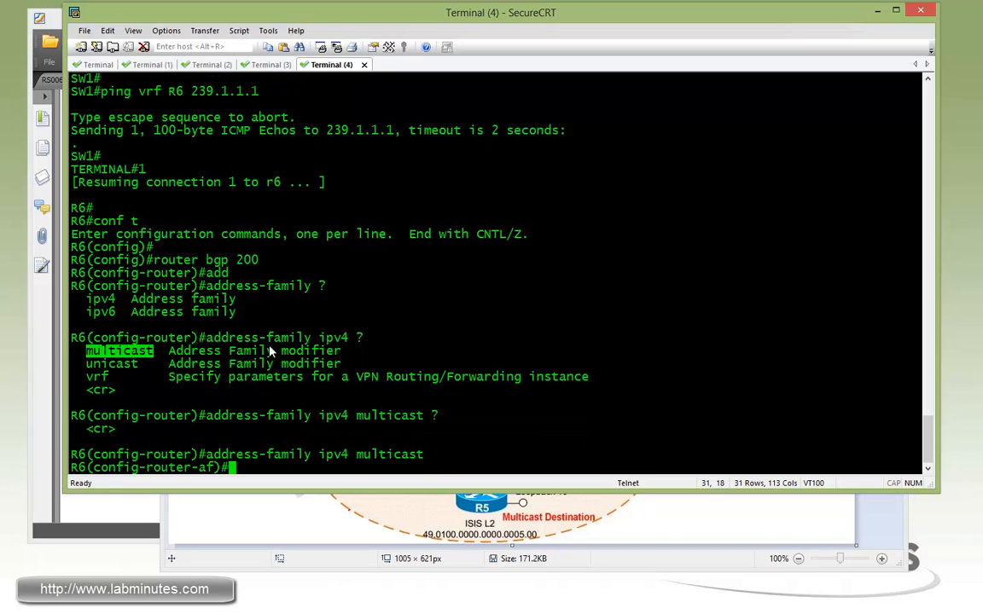
pyautogui.write('nei')
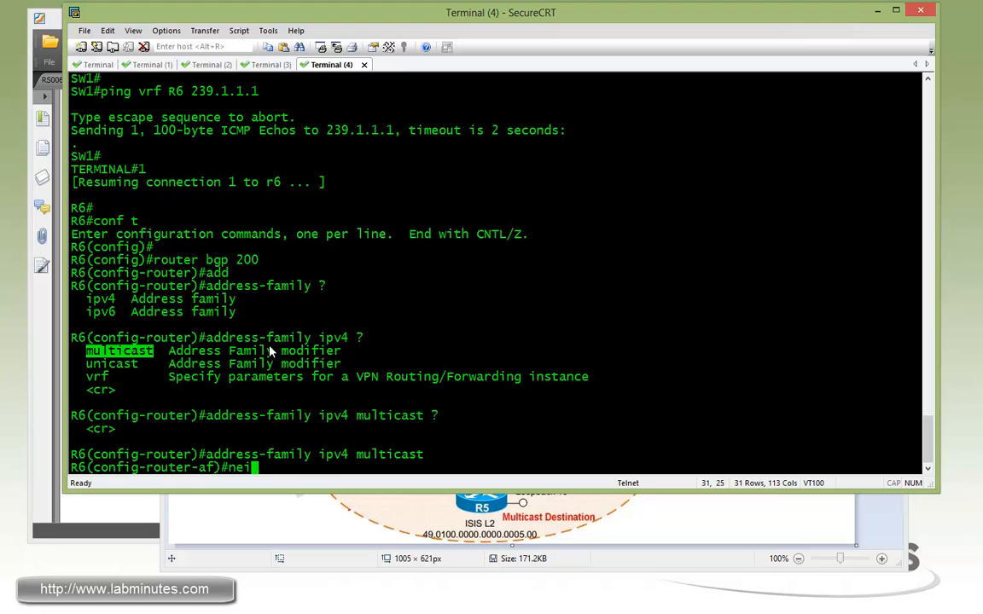
pyautogui.write('ghbor 172.16.0.3')
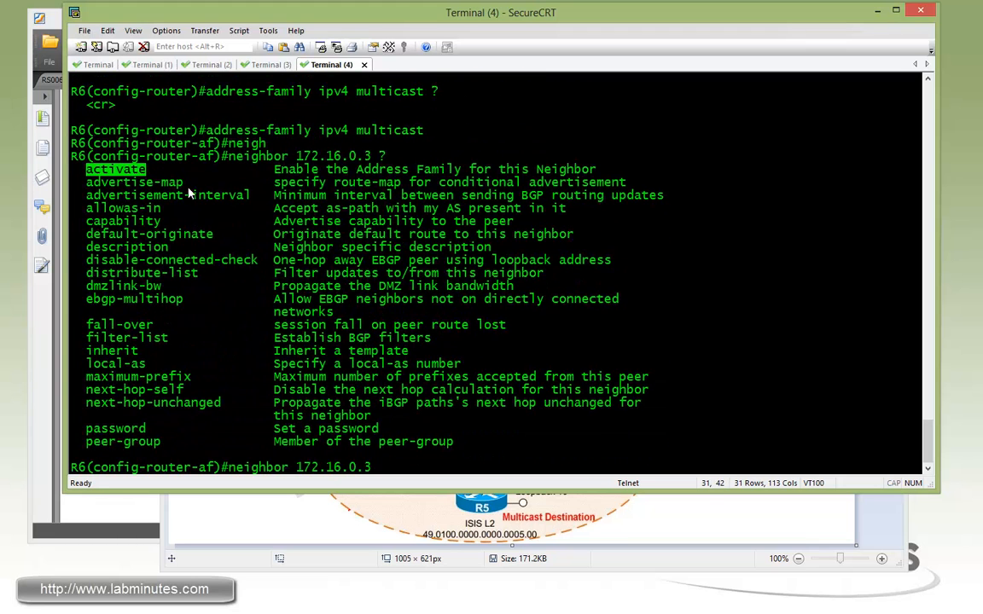
pyautogui.write('activate')
pyautogui.write('network 6.')
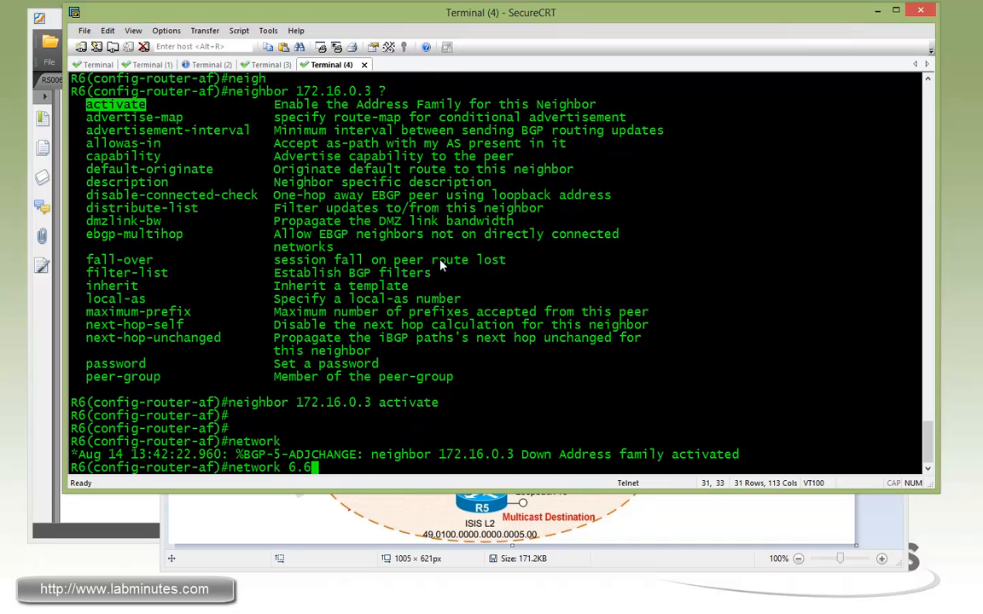
# Step: Advertise network 6.6.6.0 mask 255.255.255.0 into the multicast family and exit with Ctrl+Z
pyautogui.write('60 mask 255.255')
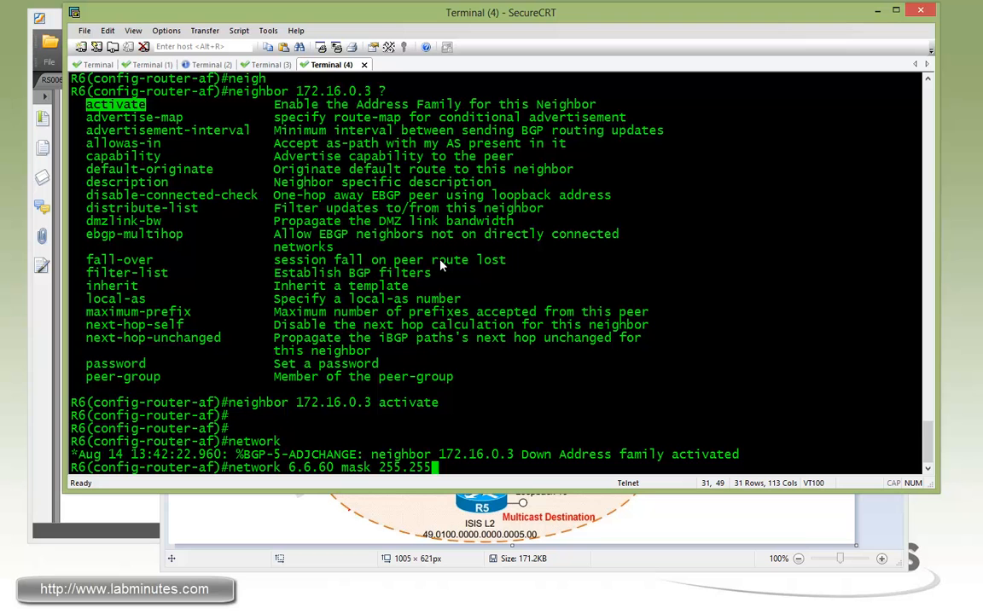
pyautogui.press('Return')
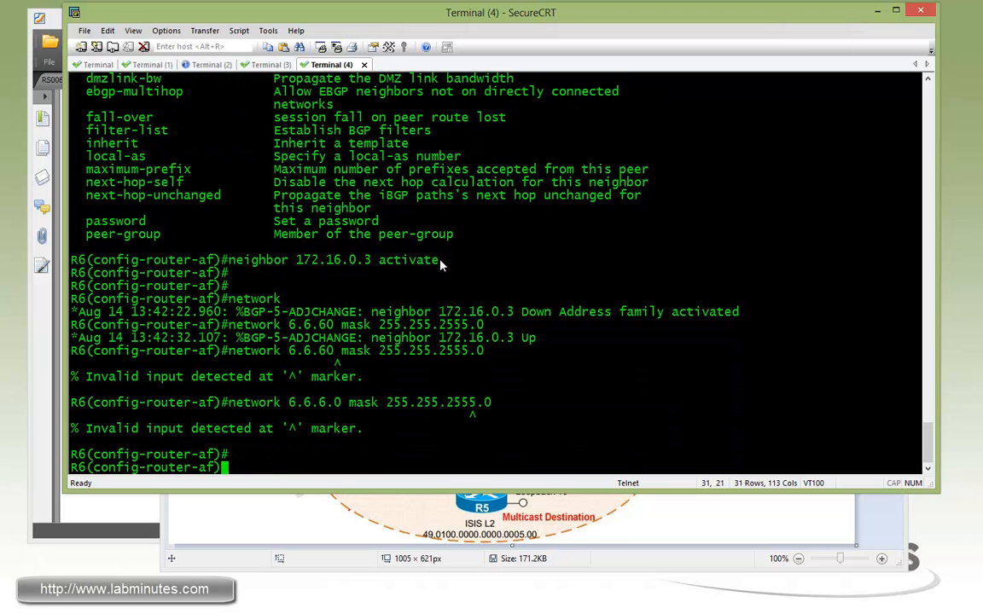
pyautogui.write('network 6.6.6.0 mask 255.255.255.0')
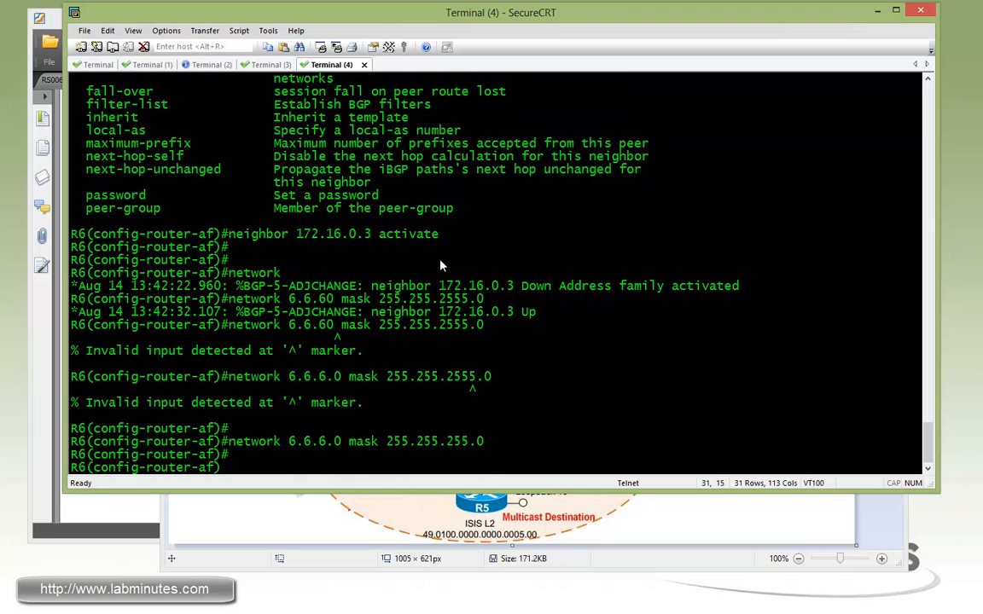
pyautogui.press('ctrl+z')
pyautogui.write('sh ip bgp')
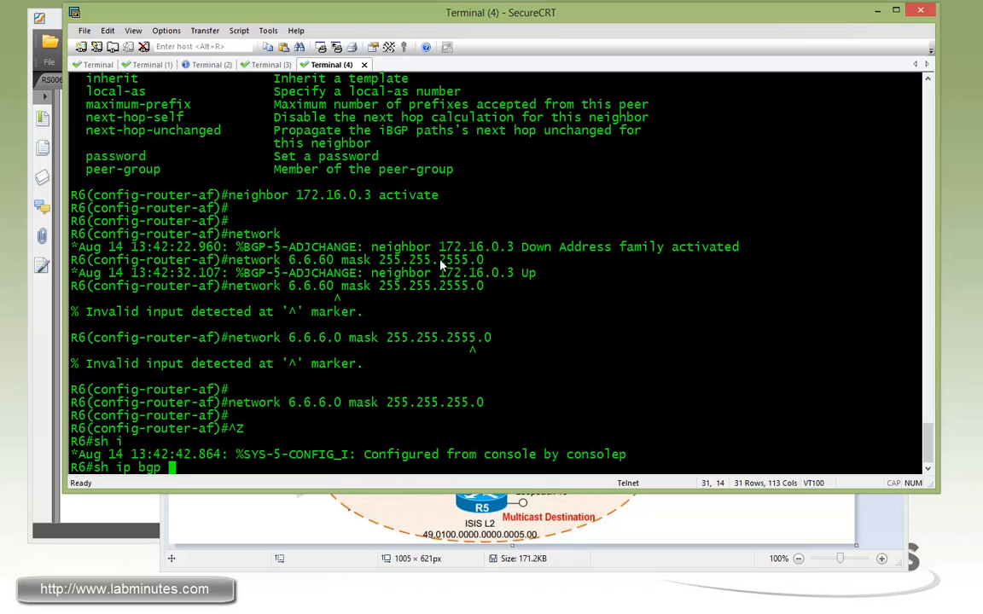
# Step: List R6's IPv4 multicast BGP table showing 6.6.6.0/24 as a local best route
pyautogui.write('ipv4 ?')
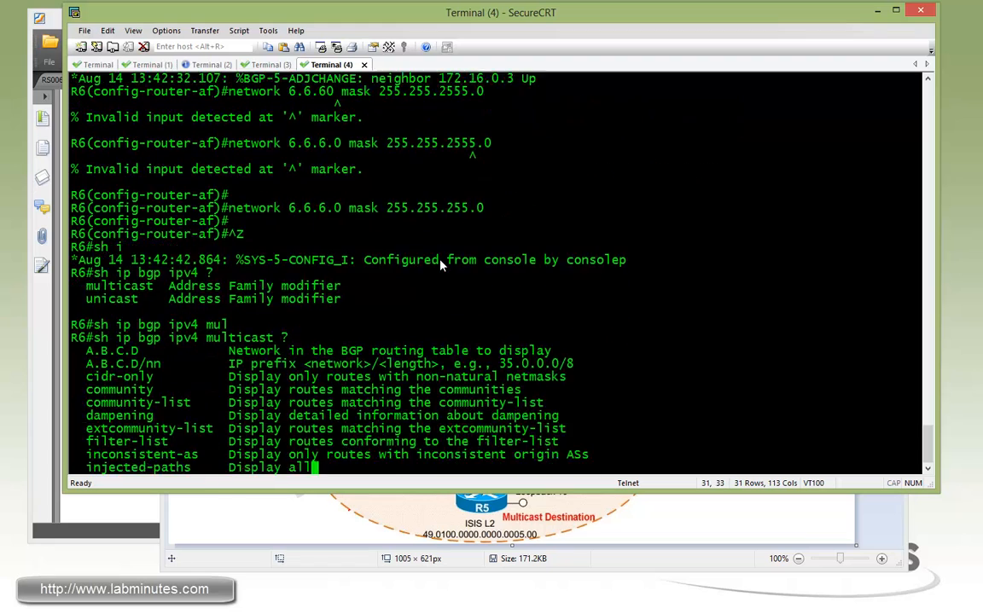
pyautogui.scroll(-3)
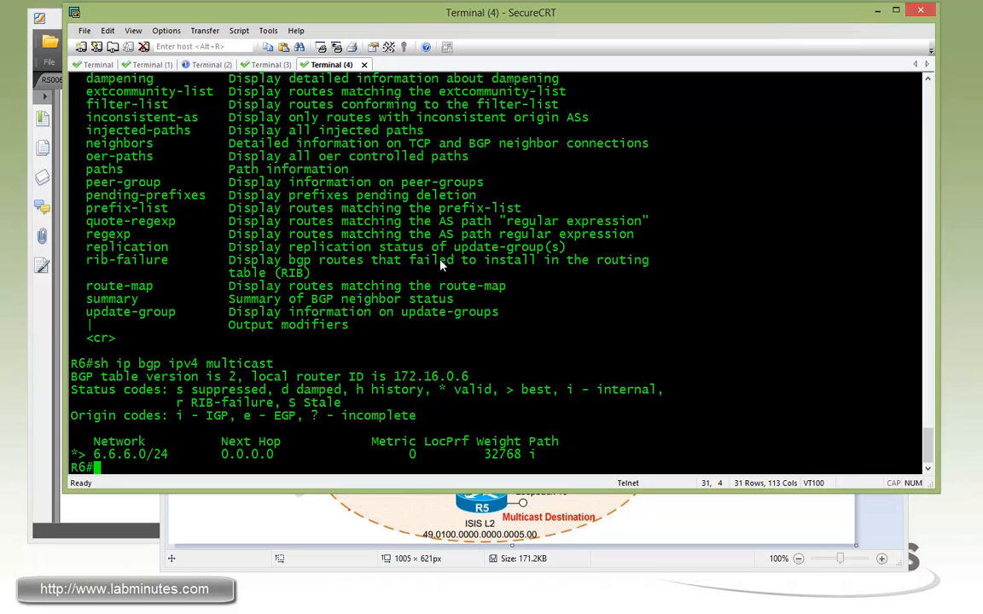
pyautogui.moveTo(151, 373)
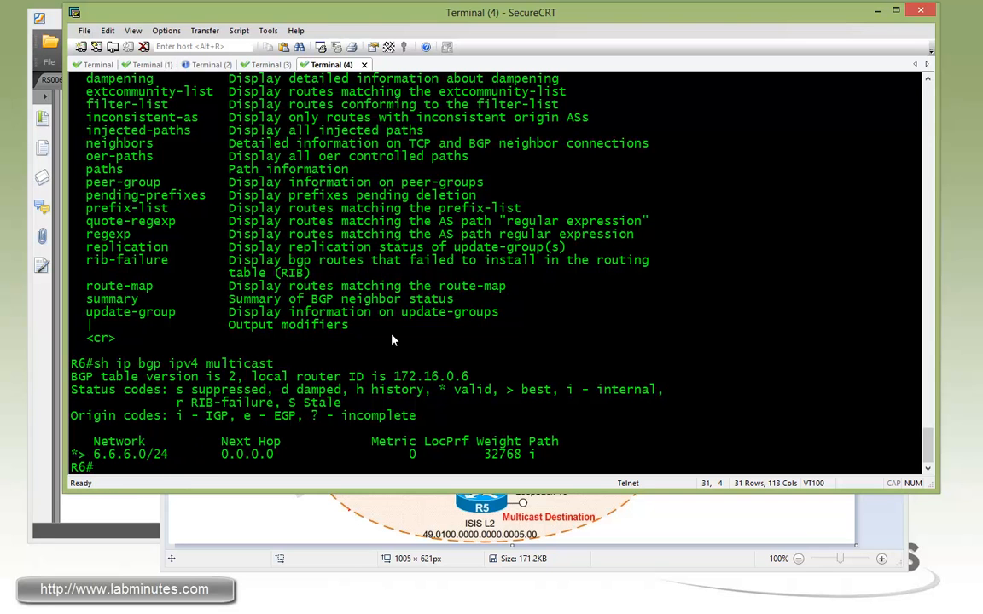
# Step: On R3 under router bgp 200, activate address-family ipv4 multicast for neighbors 172.16.0.6 and 172.16.123.1
pyautogui.click(203, 65)
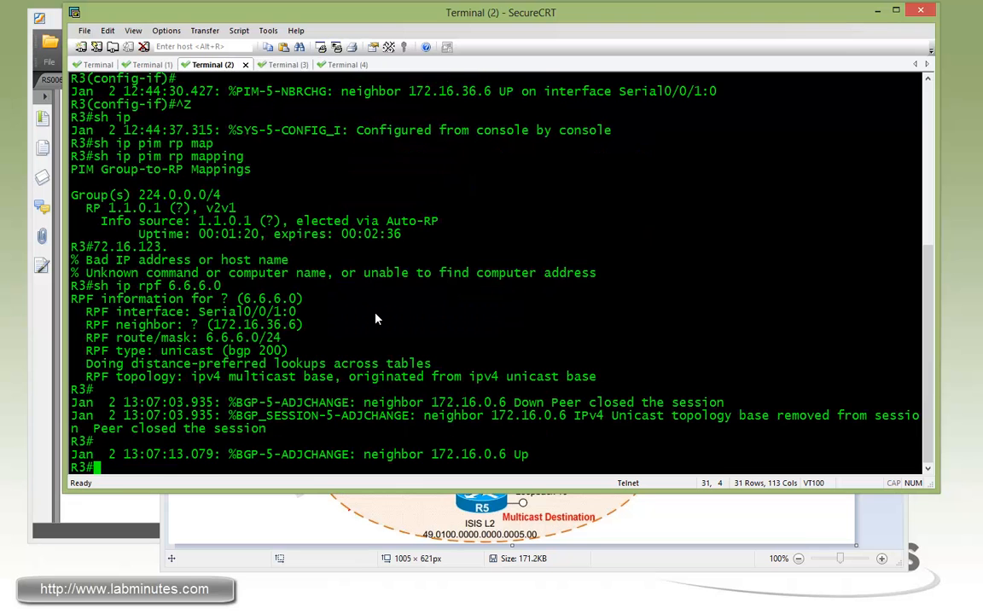
pyautogui.write('router bgp 200')
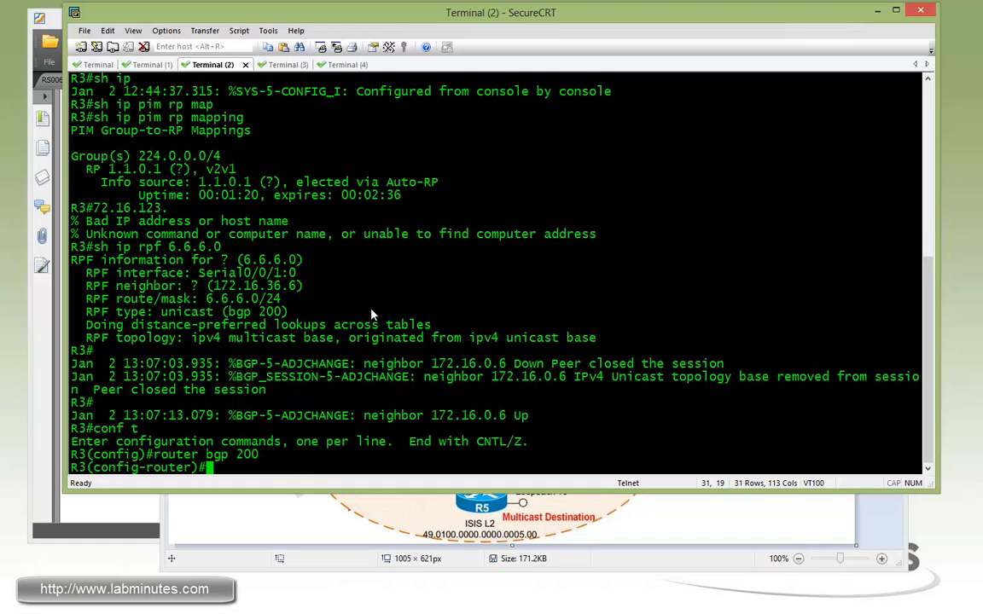
pyautogui.write('address-family ipv4 mu')
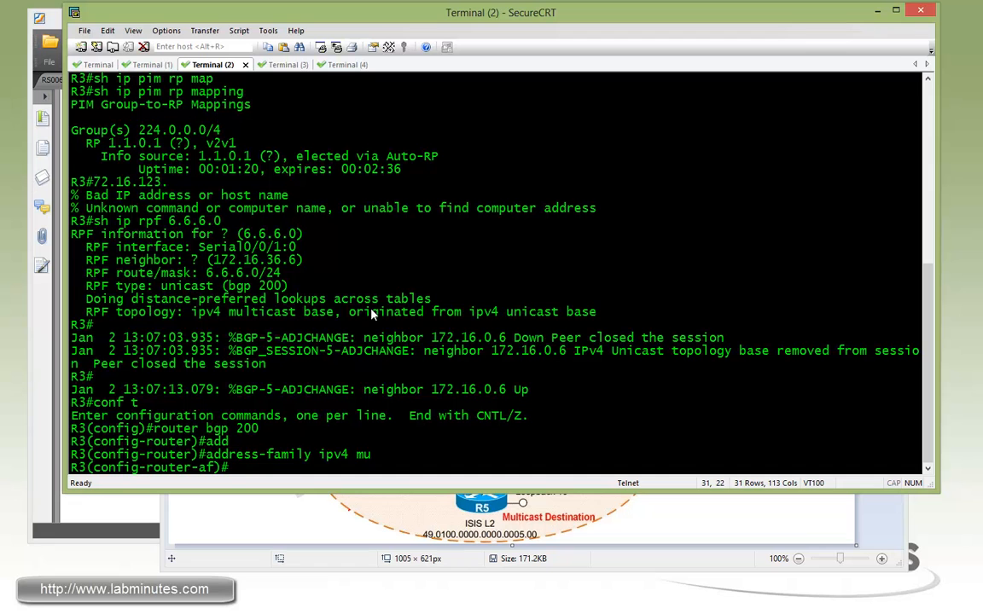
pyautogui.write('neigh 172.16.0.6 act')
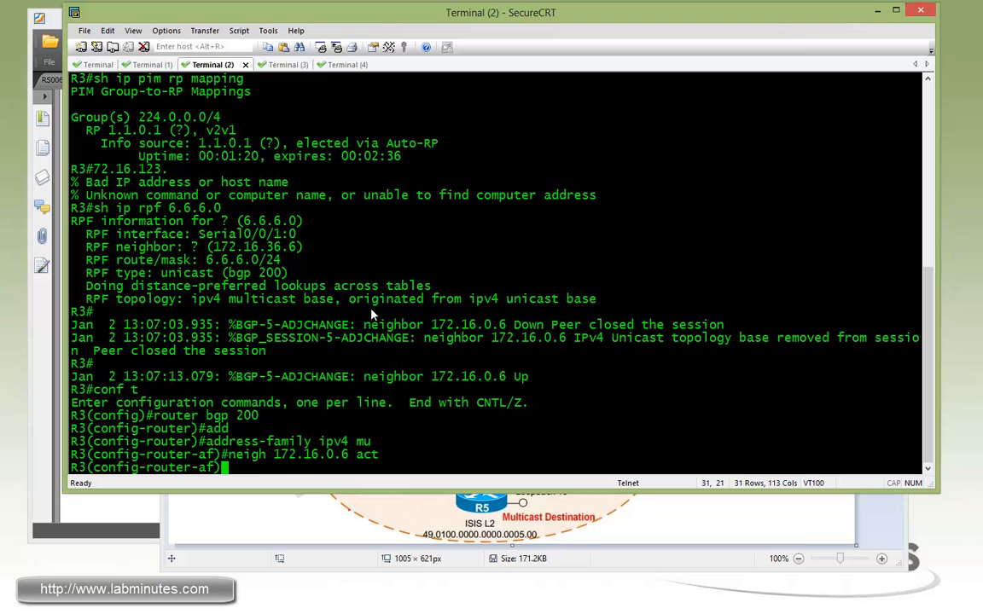
pyautogui.press('Return')
pyautogui.write('sh ip bgp i')
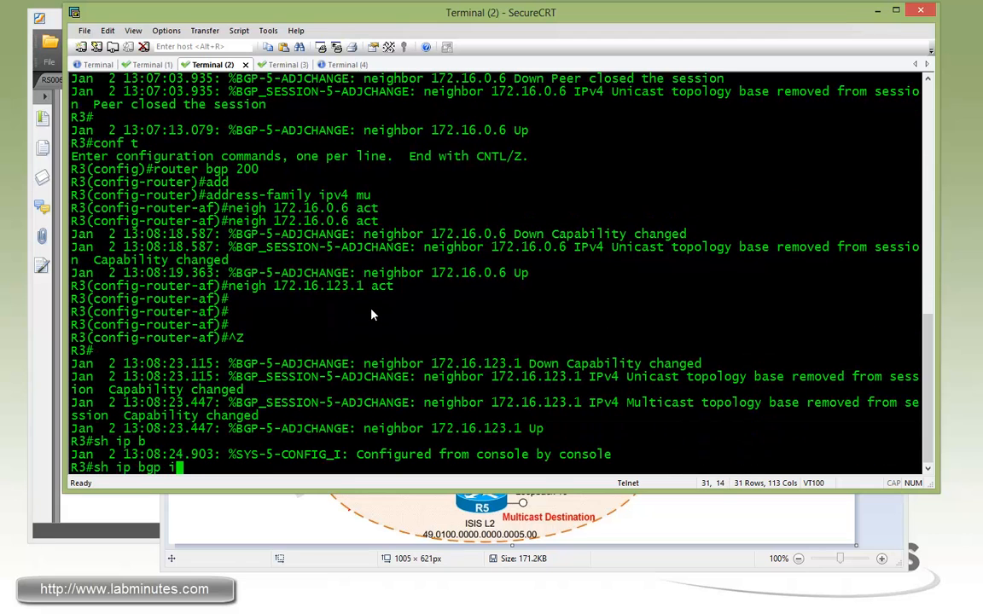
pyautogui.write('pv4 mu')
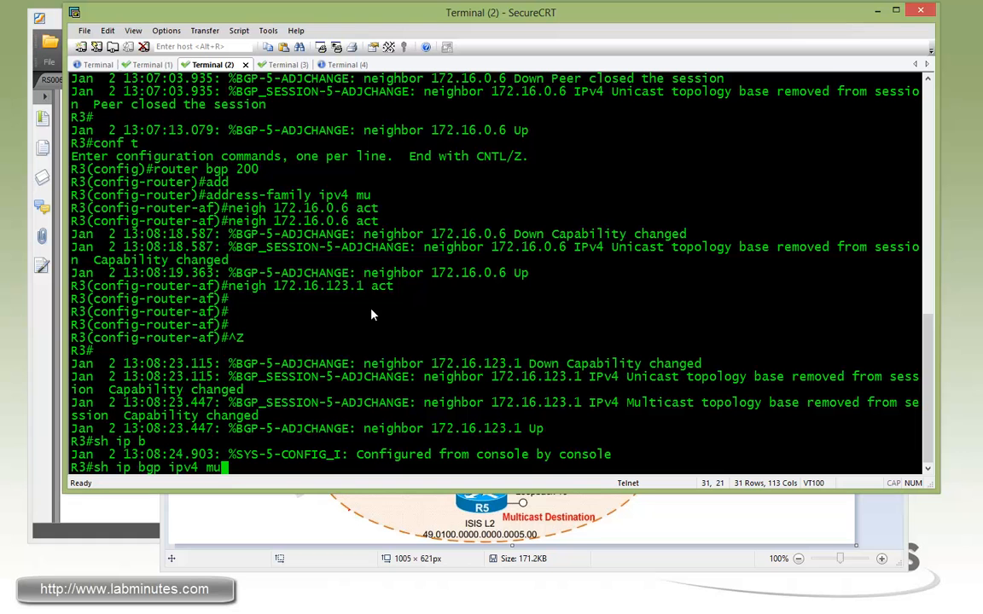
pyautogui.write('l')
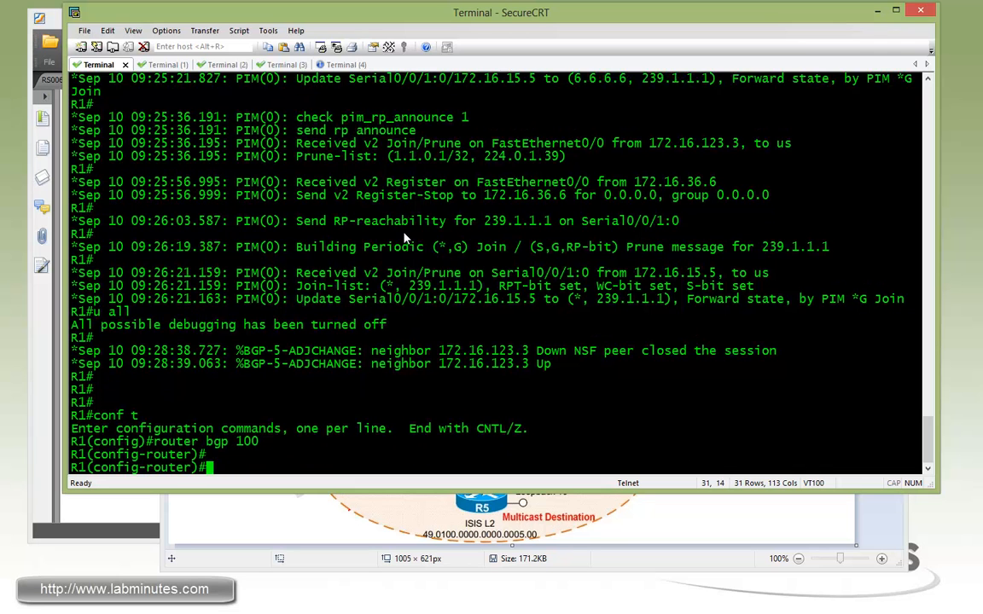
# Step: On R1 under router bgp 100, activate address-family ipv4 multicast for its neighbors including 172.16.0.5
pyautogui.write('address-family i')
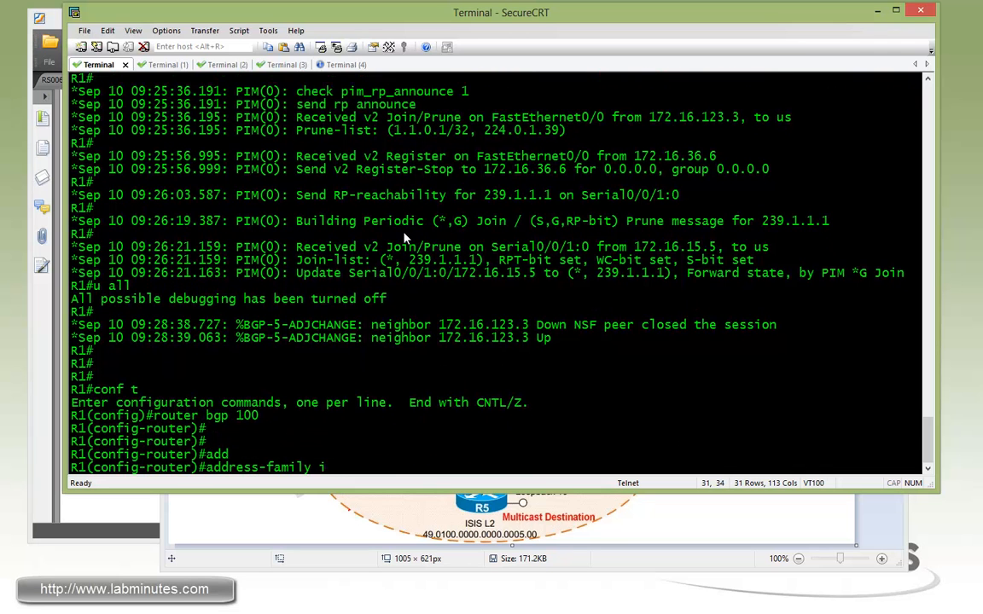
pyautogui.write('pv4 mul')
pyautogui.write('a')
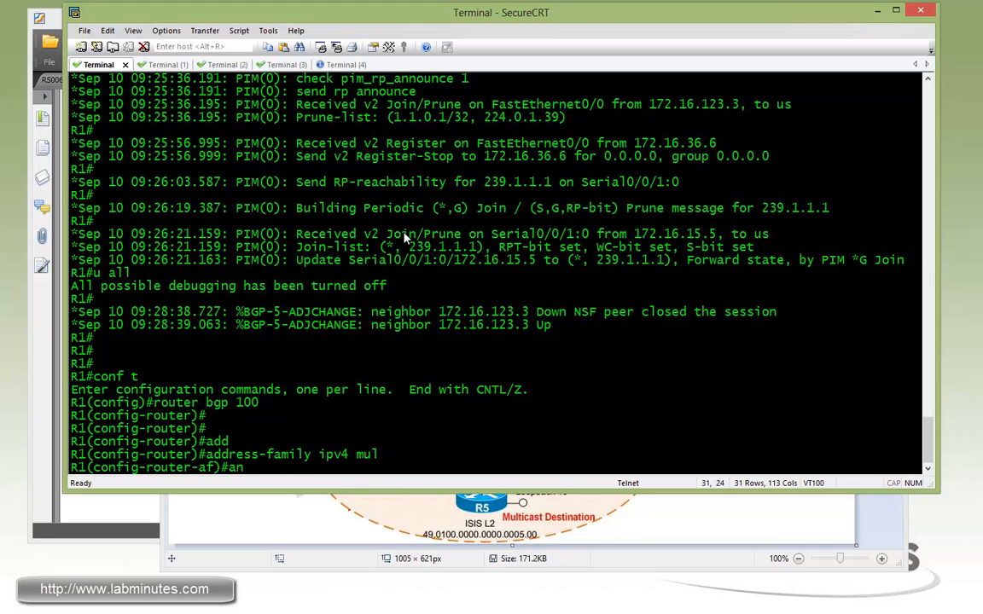
pyautogui.write('nei 172.16.0.5')
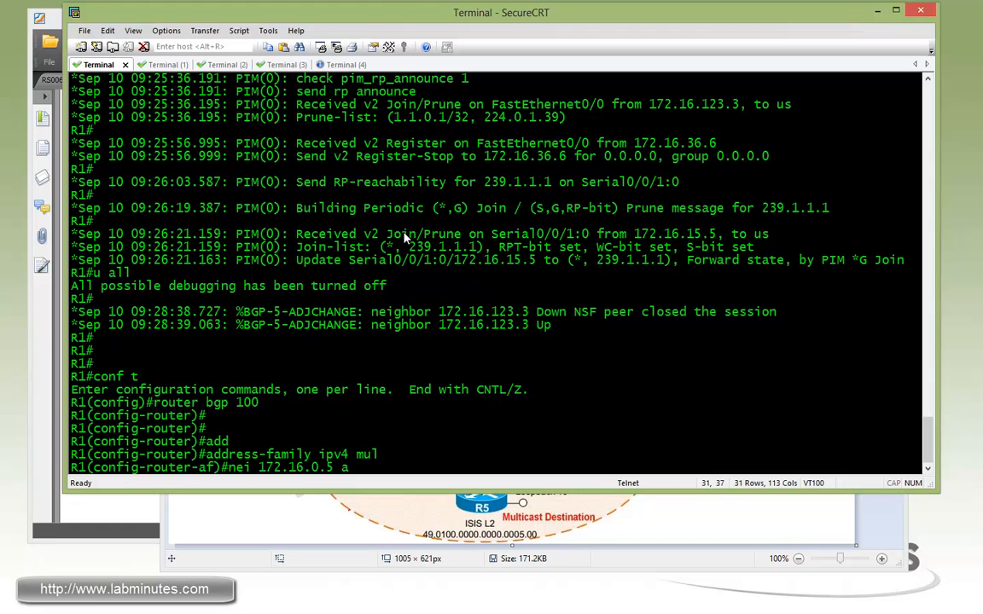
pyautogui.write('nei 172.16.0.5 ac')
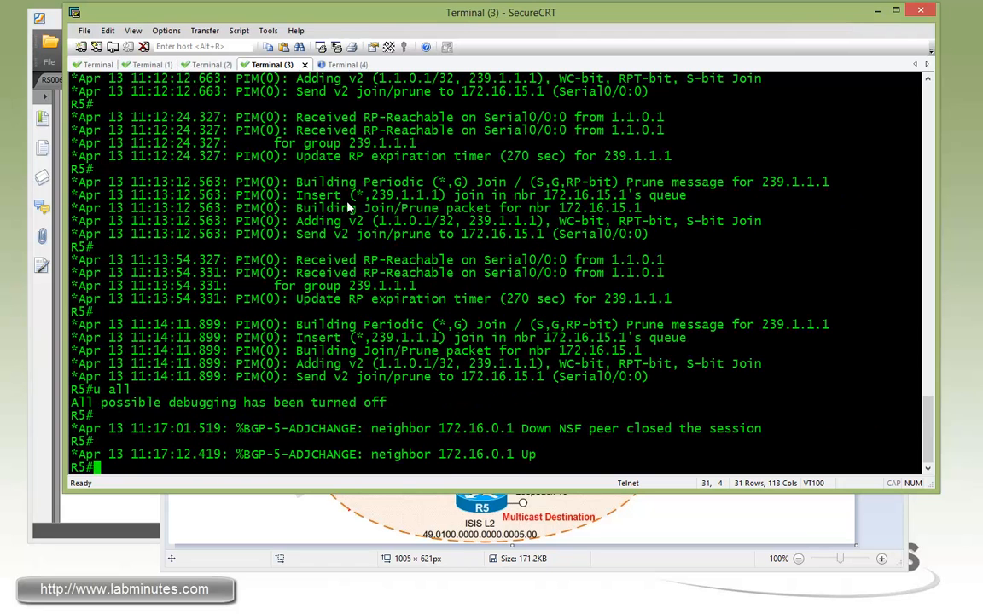
# Step: On R5 under router bgp 100, activate IPv4 multicast for neighbor 172.16.0.1 and check the multicast BGP table
pyautogui.write('conf t')
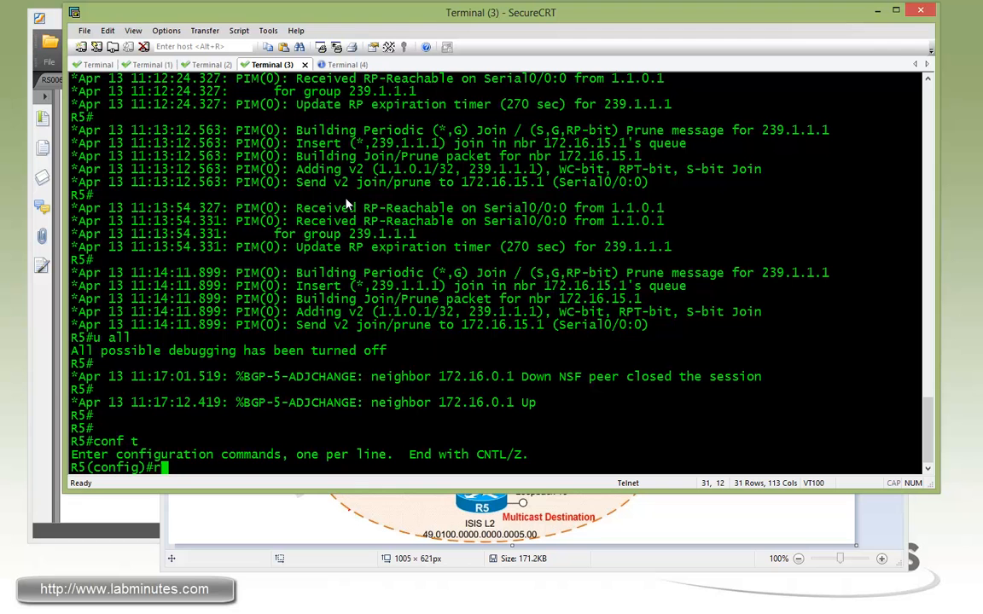
pyautogui.write('outer bgp 100')
pyautogui.write('add ipv4 mu')
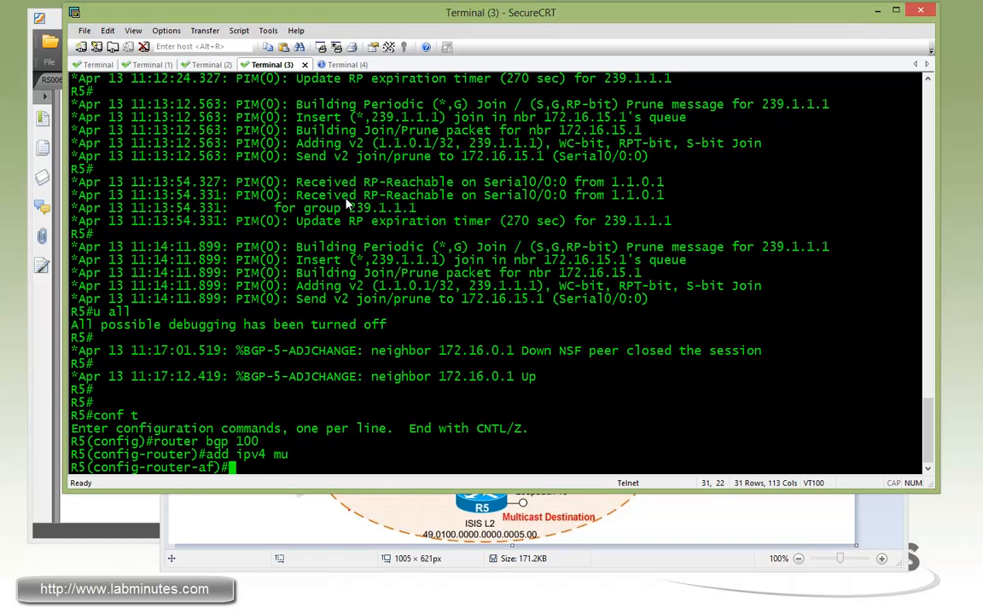
pyautogui.write('neigh 172.16.0.1 activate')
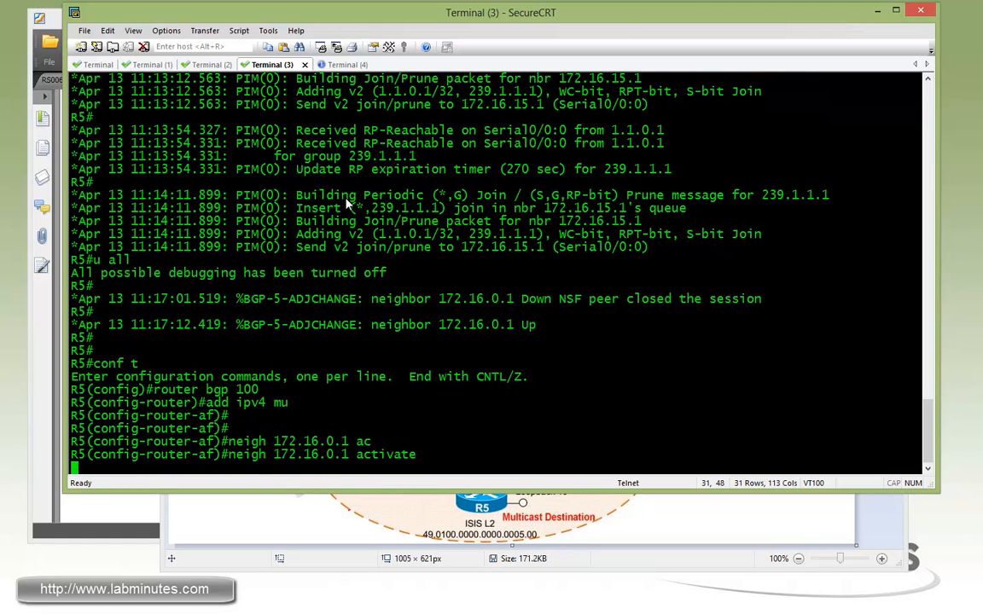
pyautogui.write('do sh ip bgp')
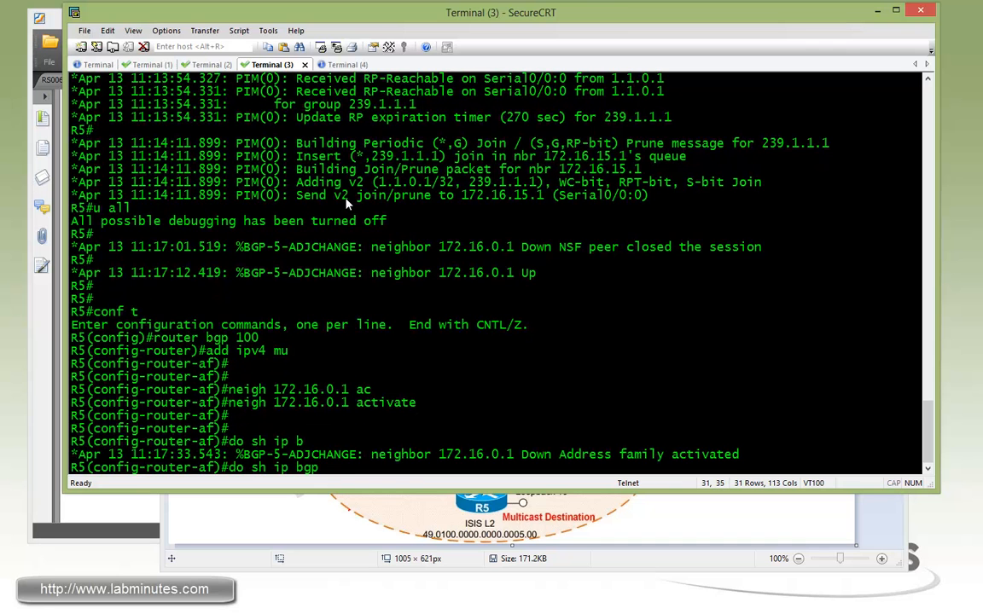
pyautogui.press('Return')
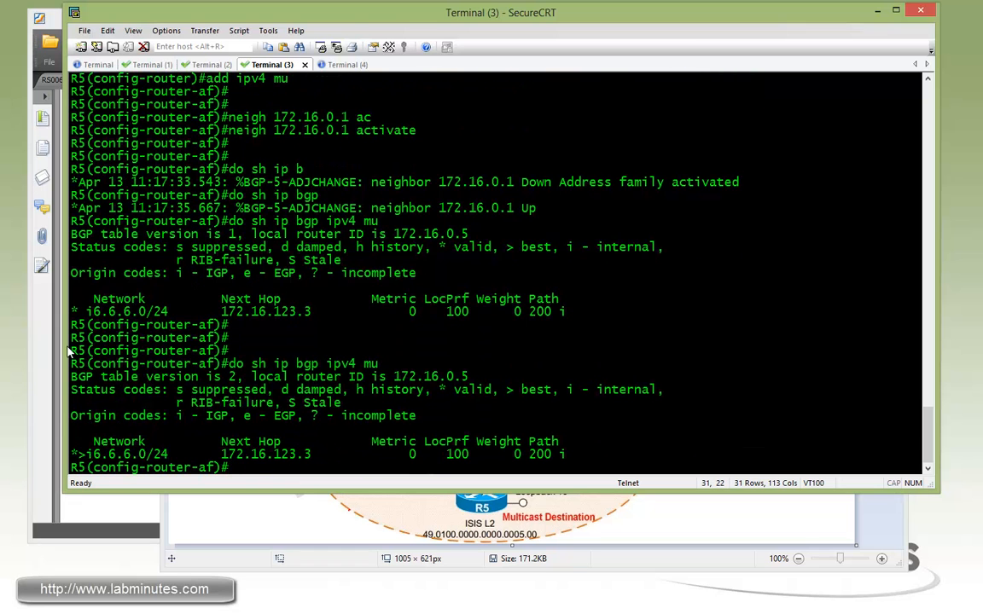
# Step: Leave configuration mode on R5 and start a fresh show ip command at the prompt
pyautogui.press('ctrl+z')
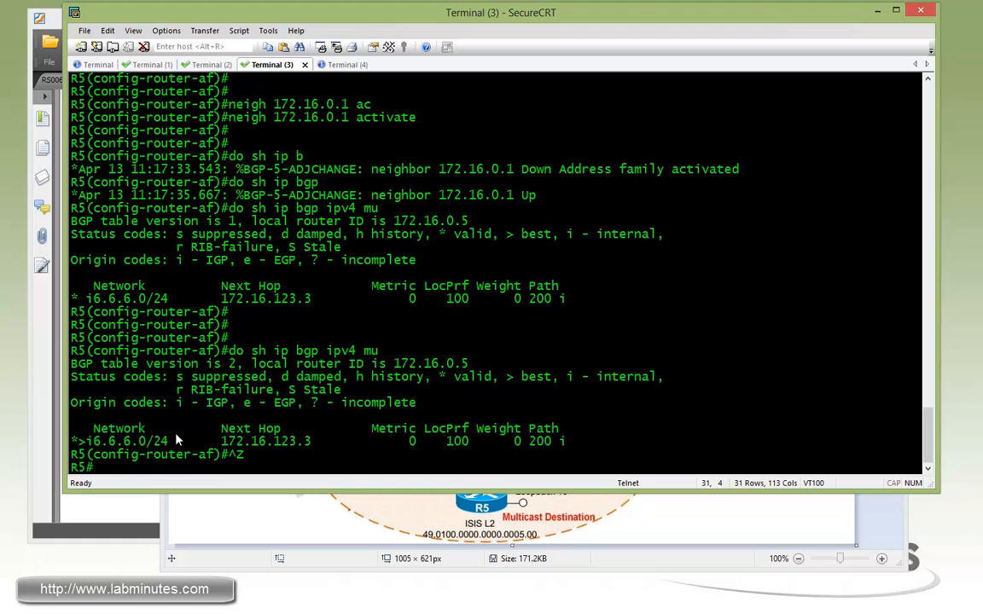
pyautogui.press('Return')
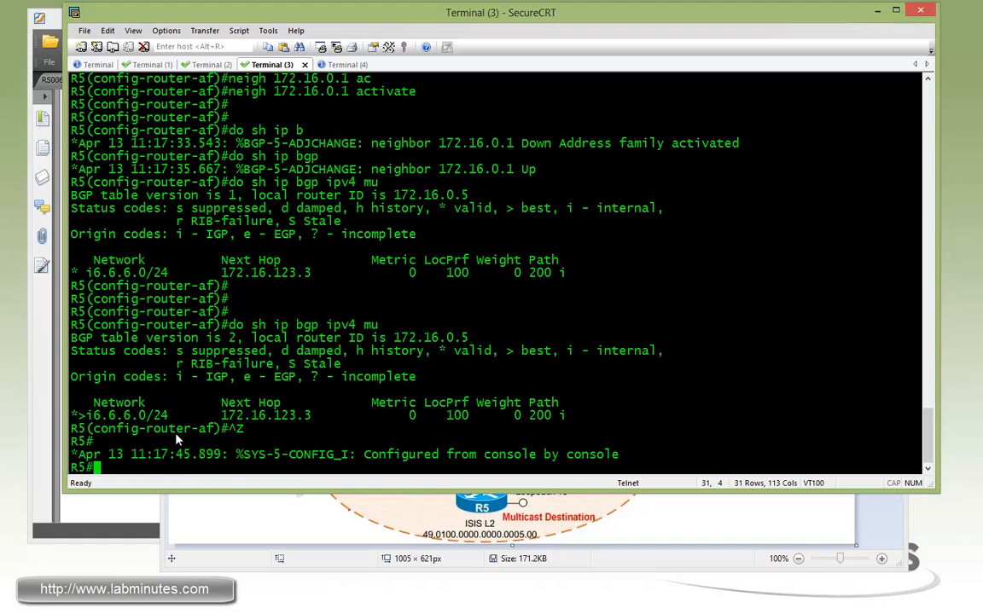
pyautogui.write('sh ip')
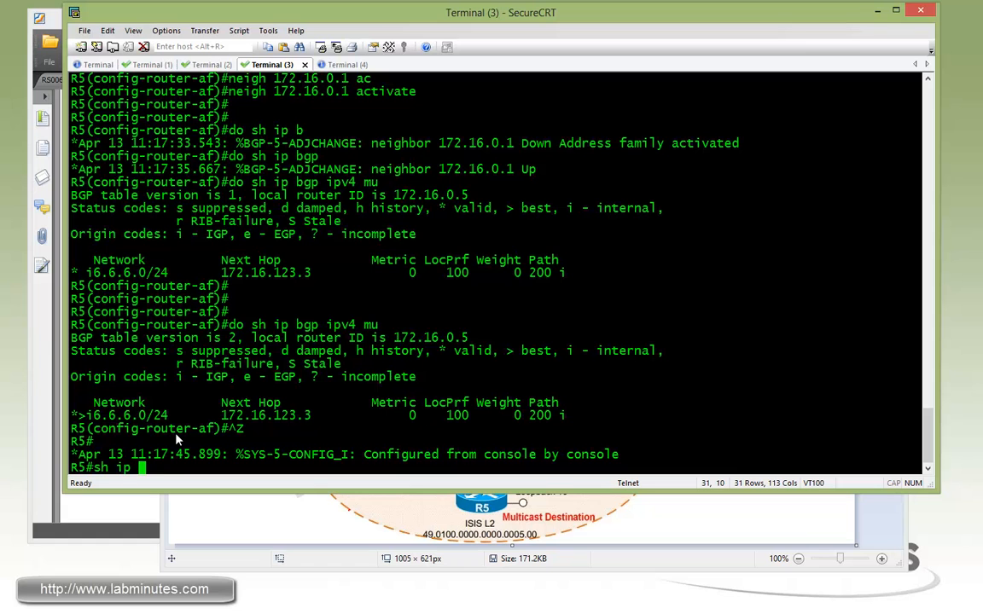
# Step: Run sh ip rpf 6.6.6.0 on R5 to see the RPF check now resolved via MBGP
pyautogui.write('rpf')
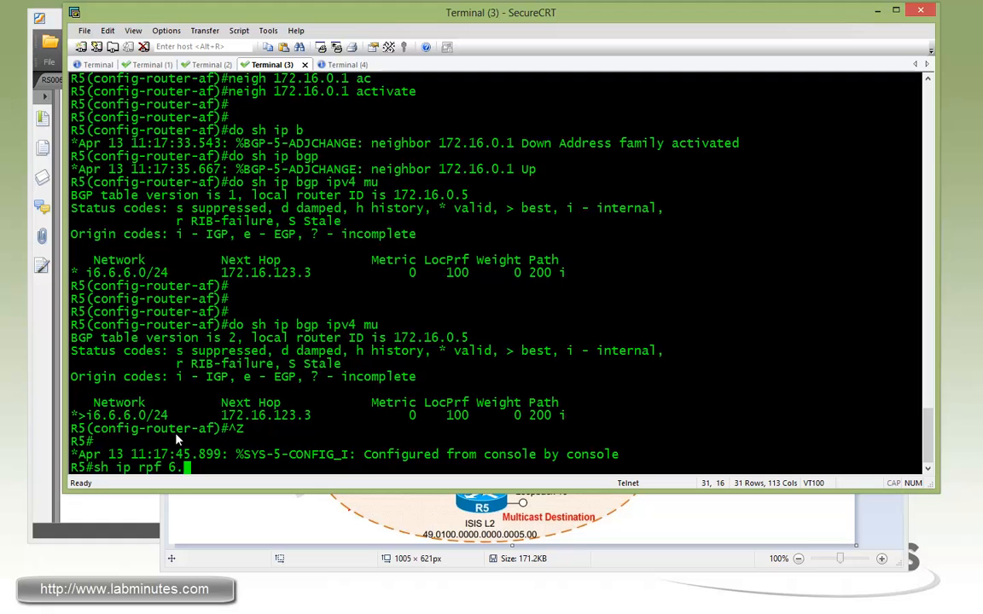
pyautogui.write('6.6.0')
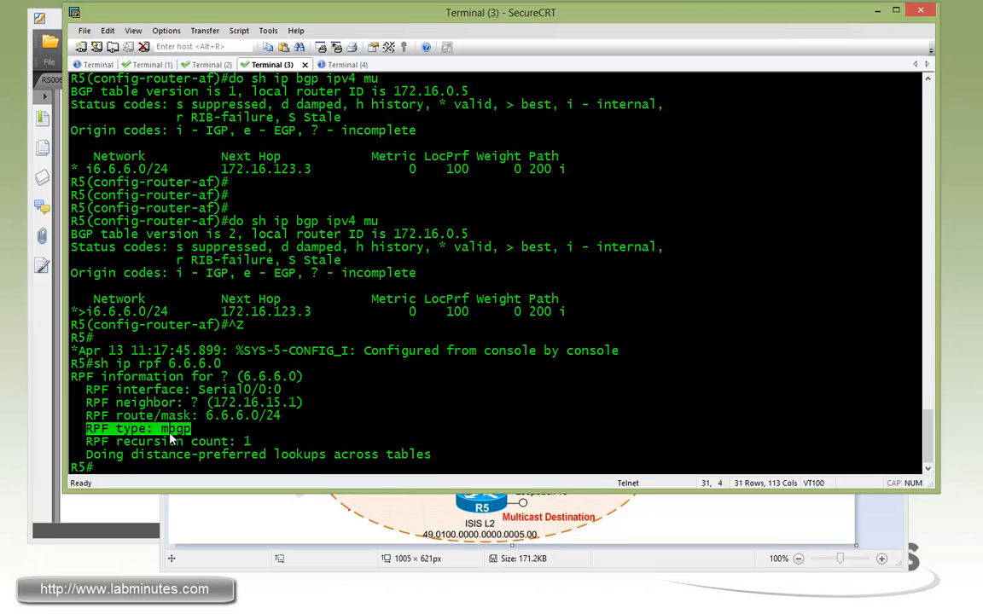
pyautogui.moveTo(220, 416)
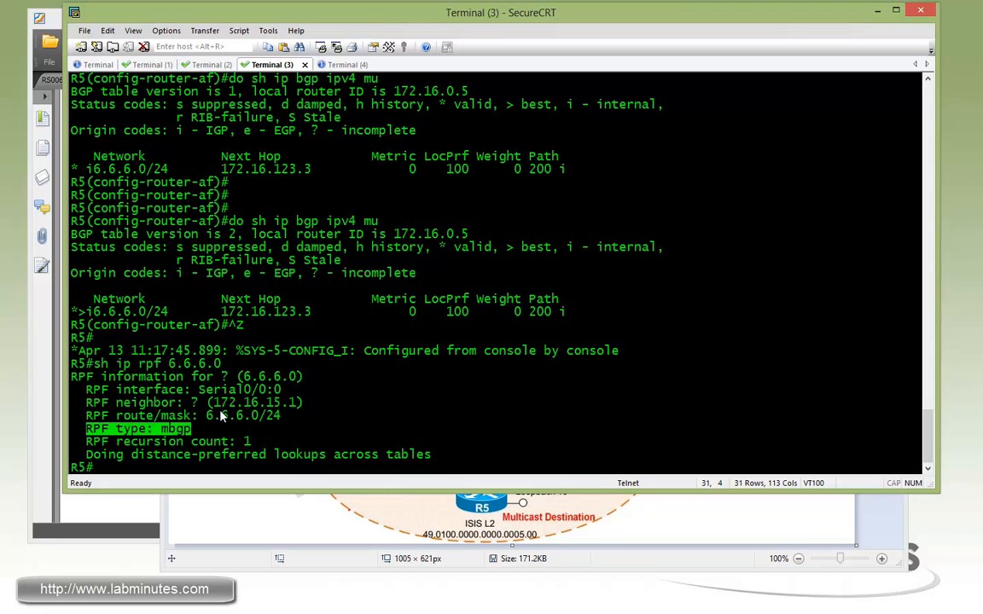
pyautogui.moveTo(362, 423)
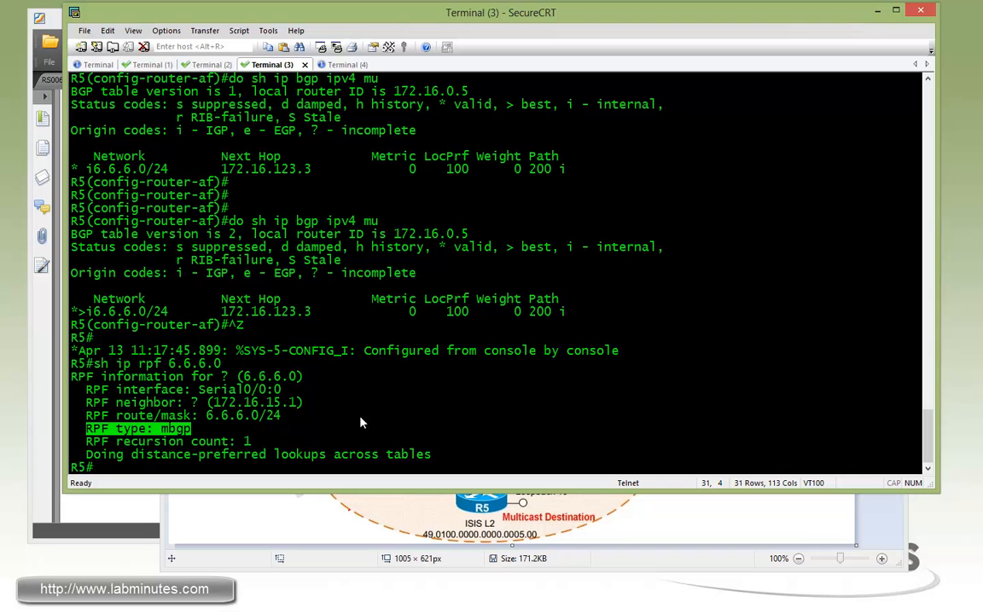
pyautogui.moveTo(195, 436)
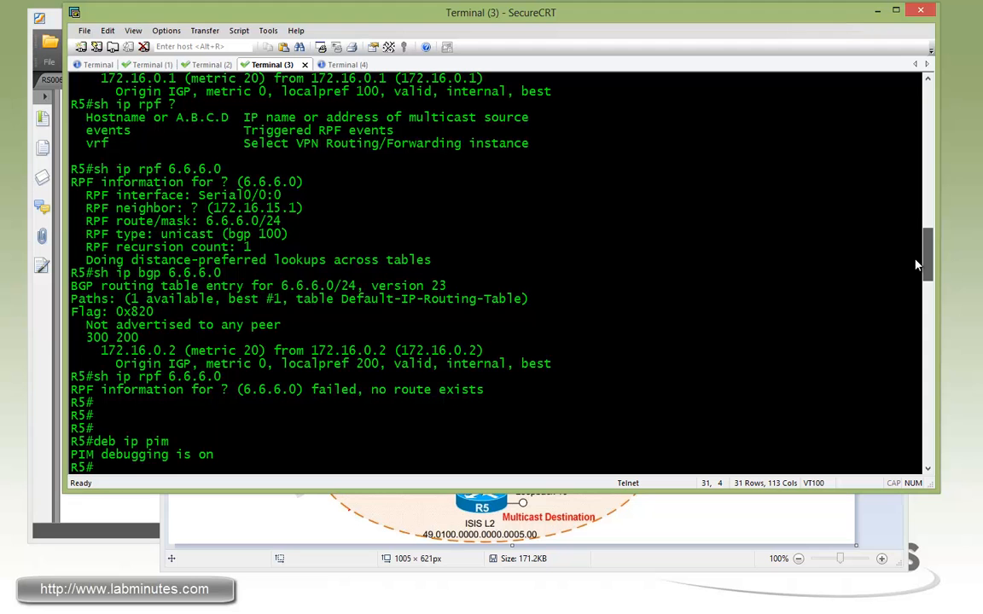
# Step: Highlight the earlier unicast RPF type result for comparison, then refocus R5's command line
pyautogui.moveTo(109, 169); pyautogui.dragTo(290, 234)
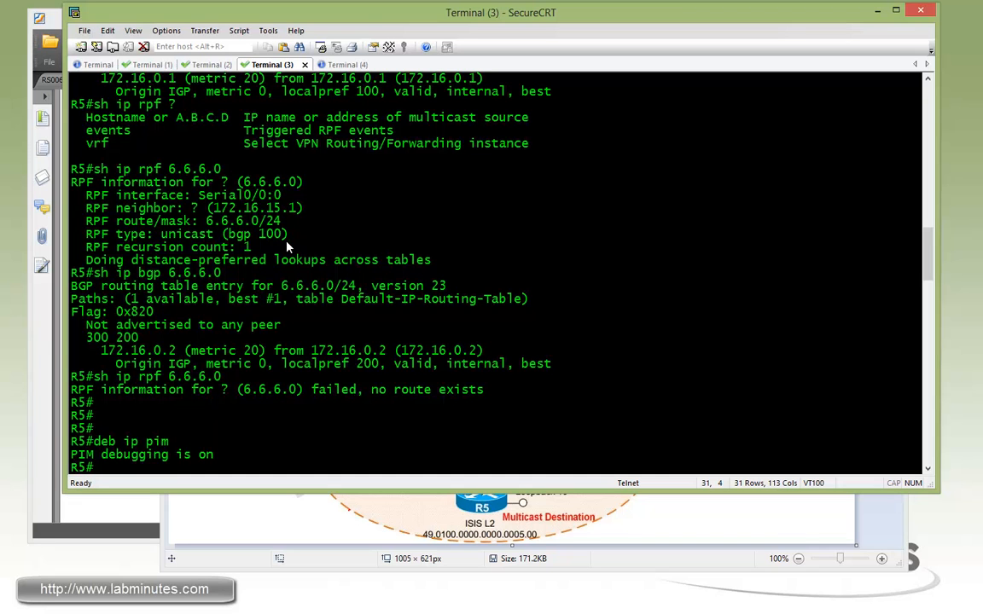
pyautogui.doubleClick(116, 234)
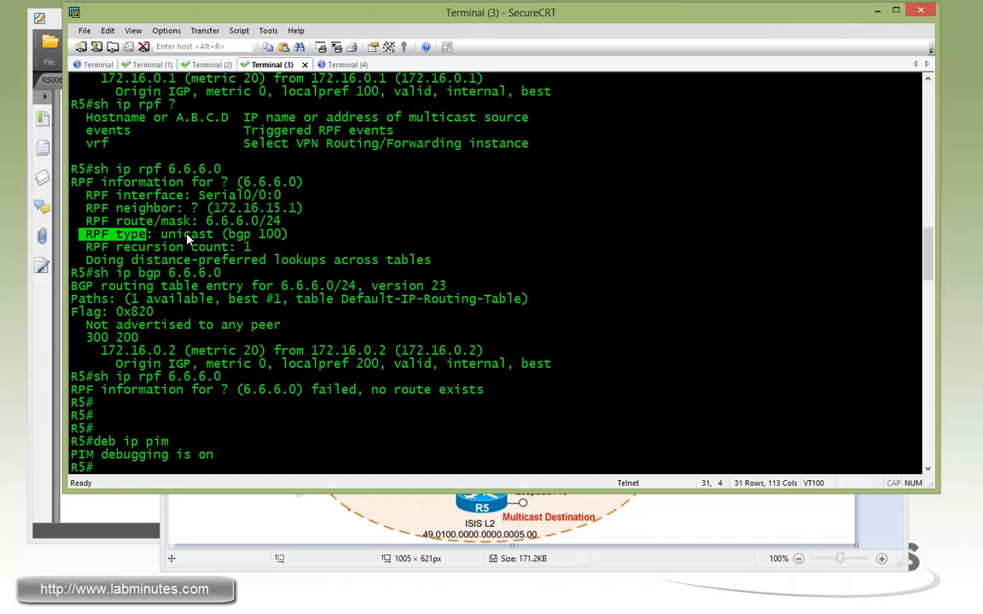
pyautogui.doubleClick(188, 234)
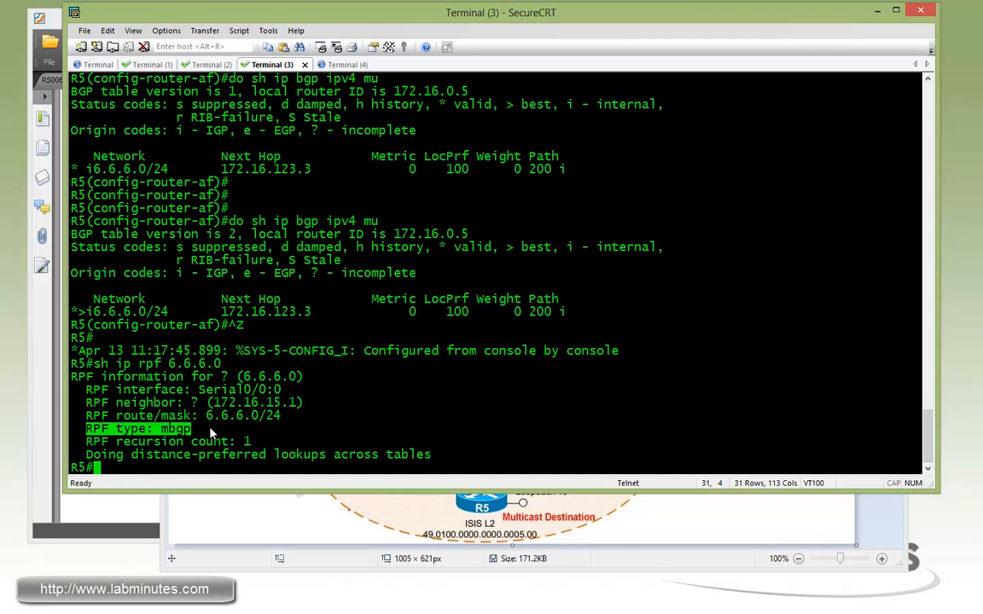
pyautogui.click(95, 65)
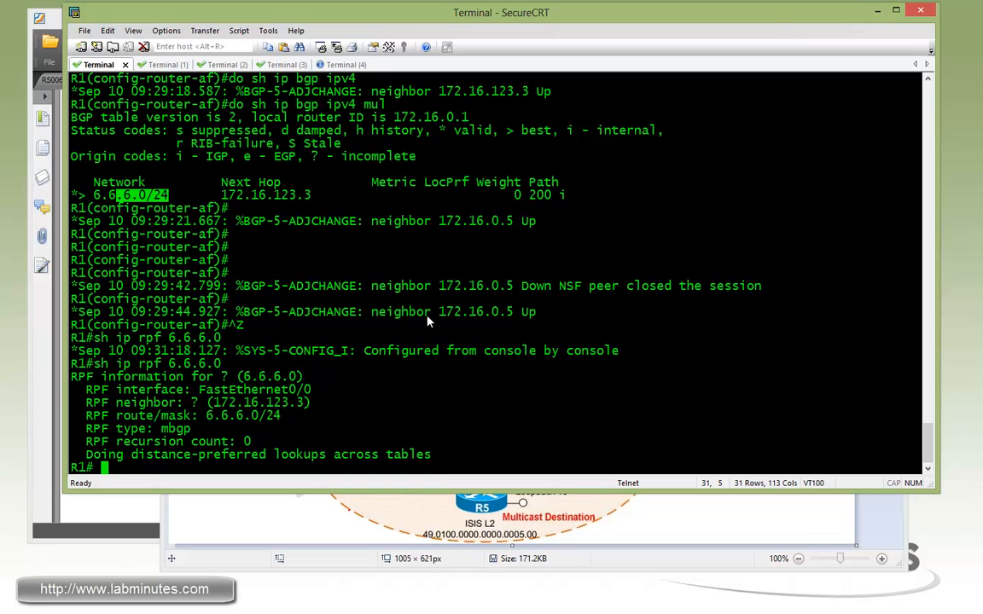
# Step: Highlight R1's RPF type mbgp and list BGP routes matching regexp 200, then switch tabs
pyautogui.moveTo(215, 403); pyautogui.dragTo(304, 402)
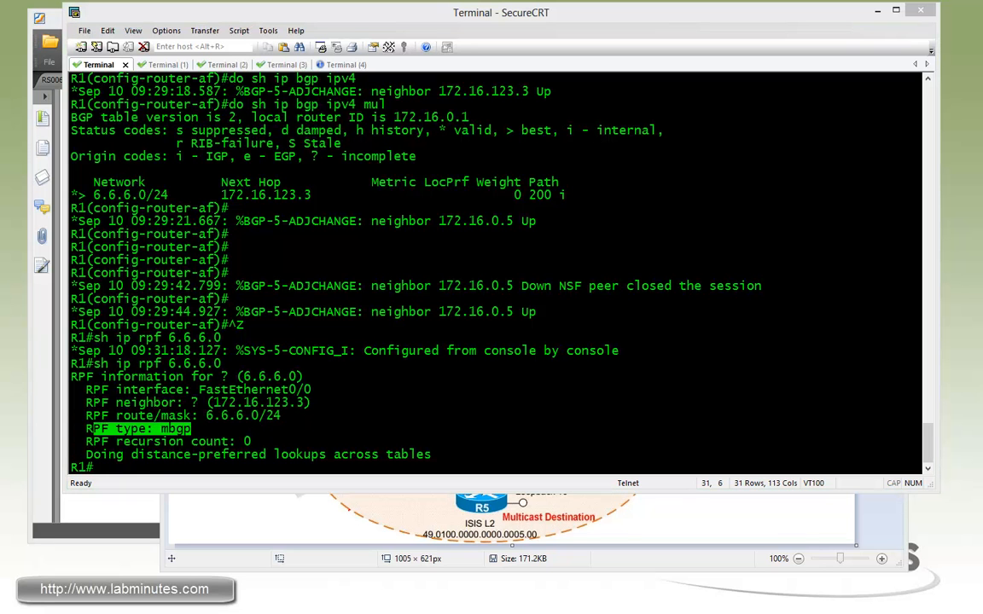
pyautogui.moveTo(450, 425)
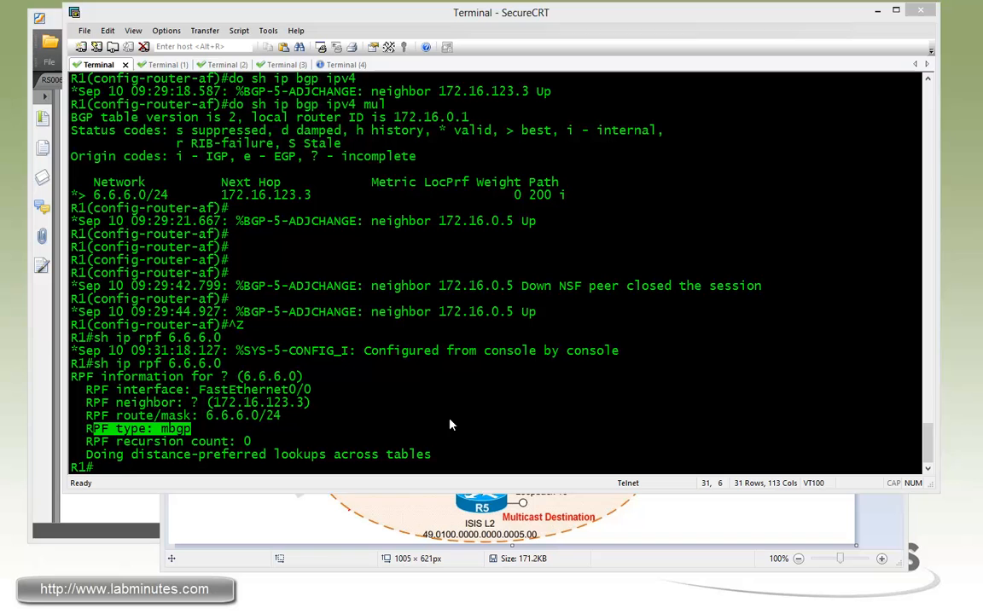
pyautogui.write('sh ip bgp reg 200')
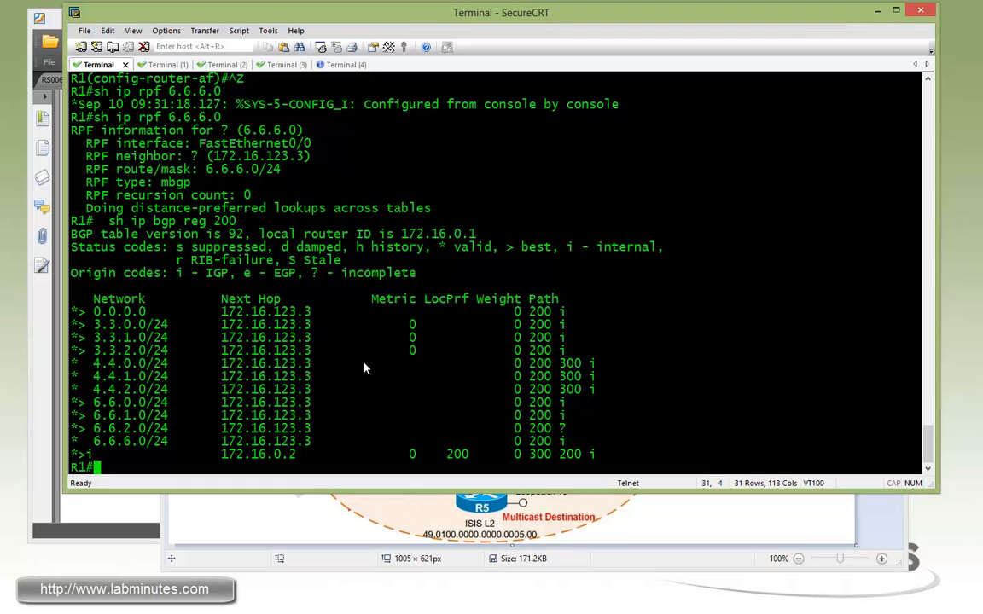
pyautogui.moveTo(371, 147)
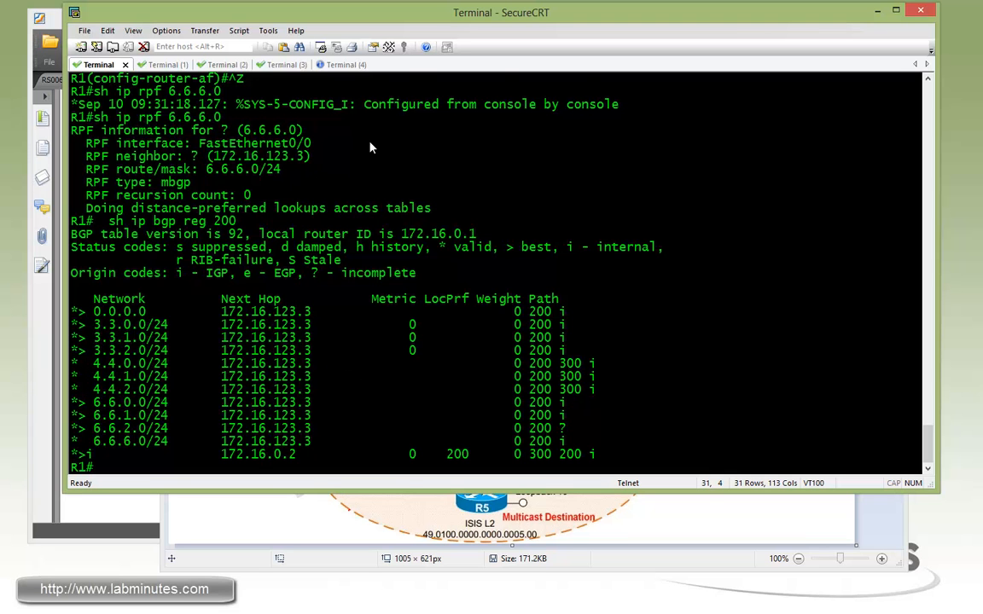
pyautogui.click(339, 65)
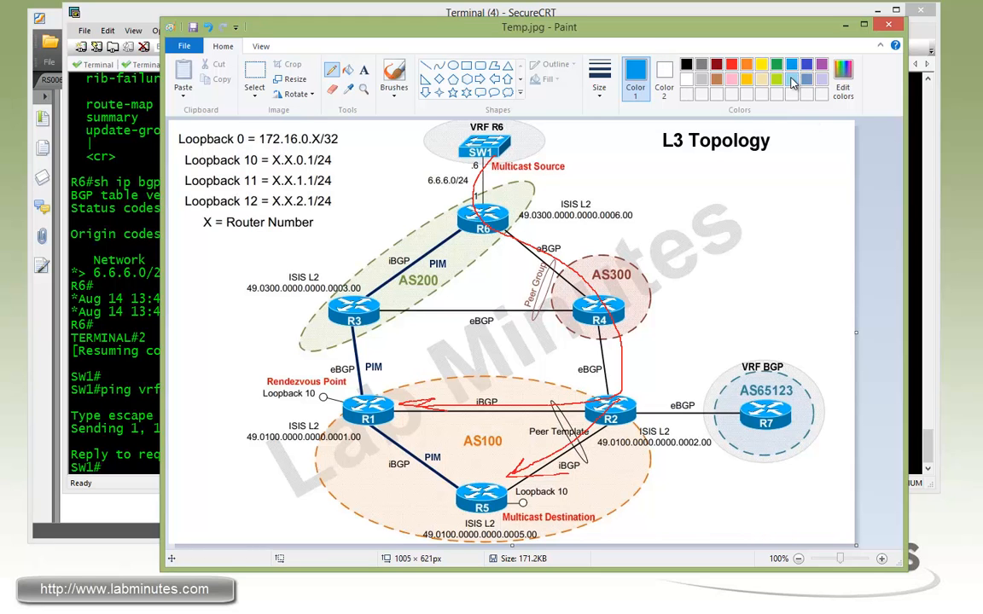
pyautogui.moveTo(792, 81)
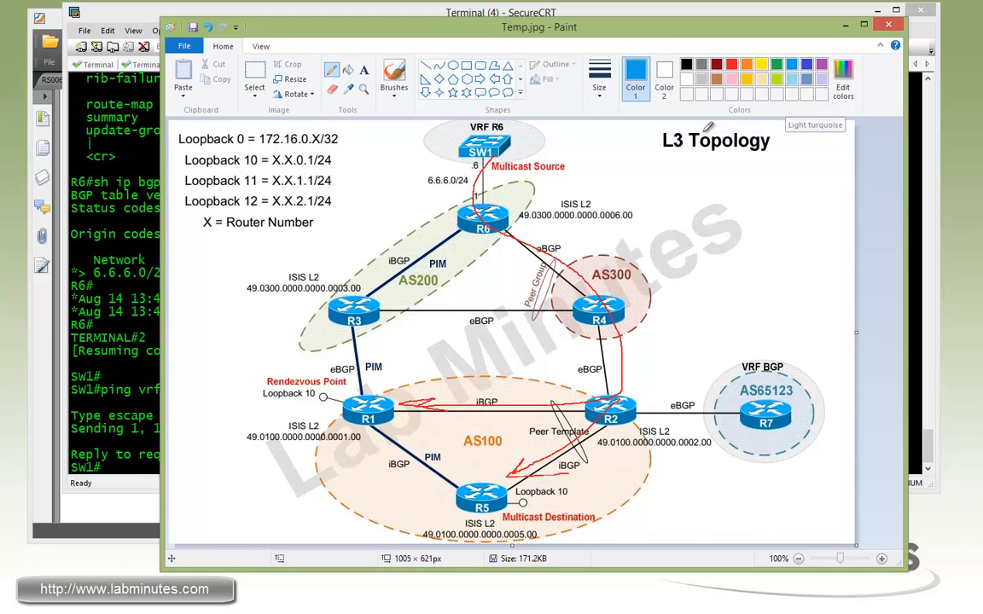
pyautogui.moveTo(471, 186)
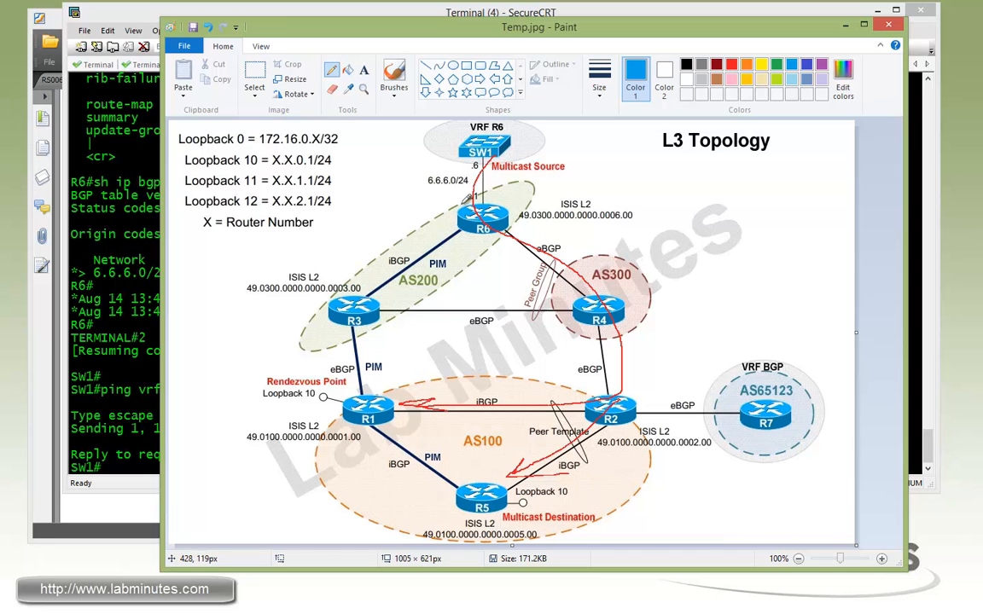